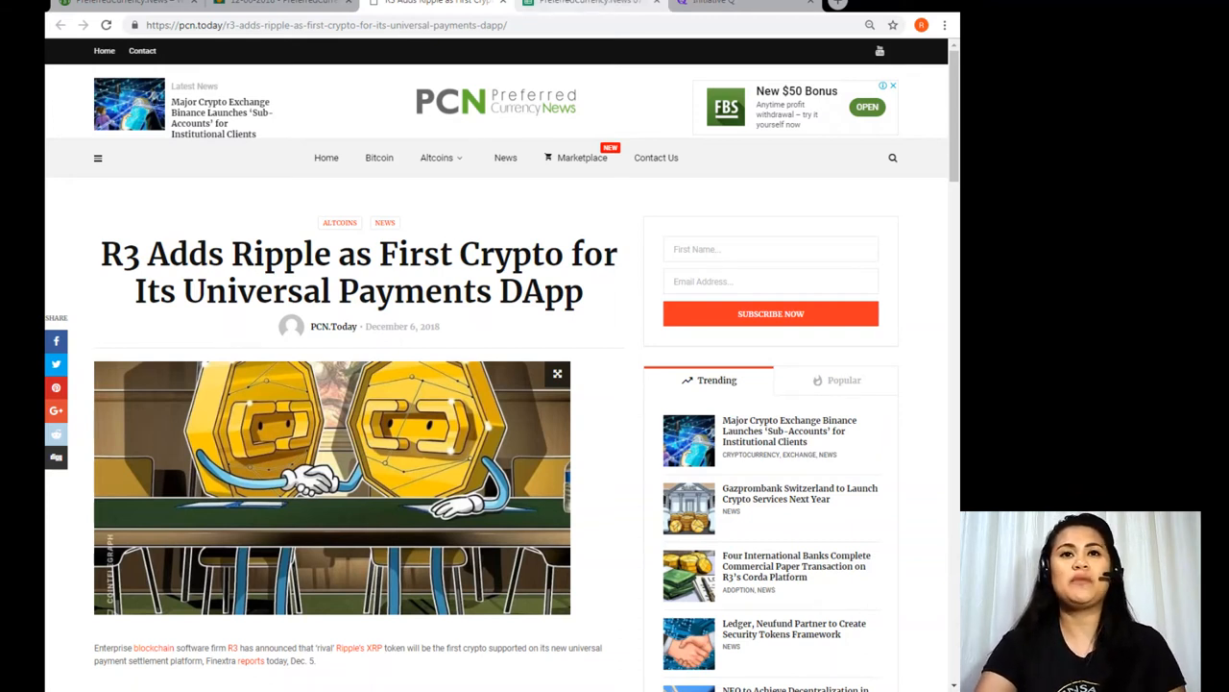
Step: Scroll the R3 Ripple article past the Corda Settler explanation to the R3 CTO's quote
{"action": "left_click", "coordinate": [716, 4]}
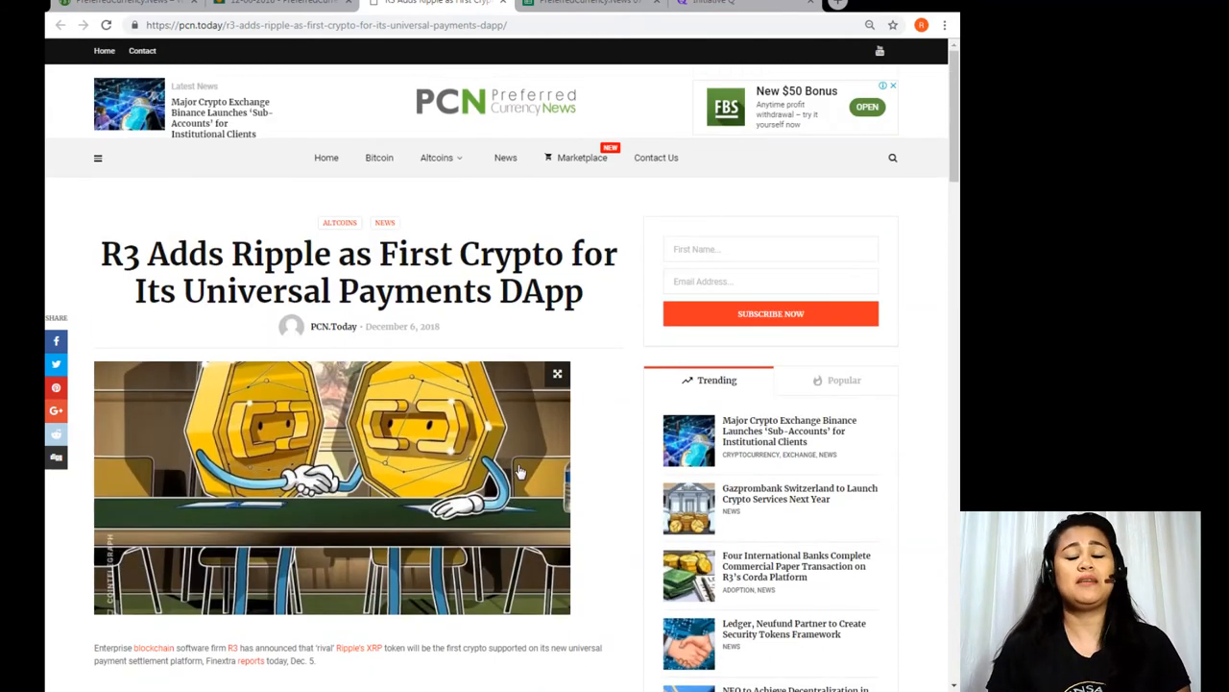
{"action": "scroll", "scroll_direction": "down", "scroll_amount": 3}
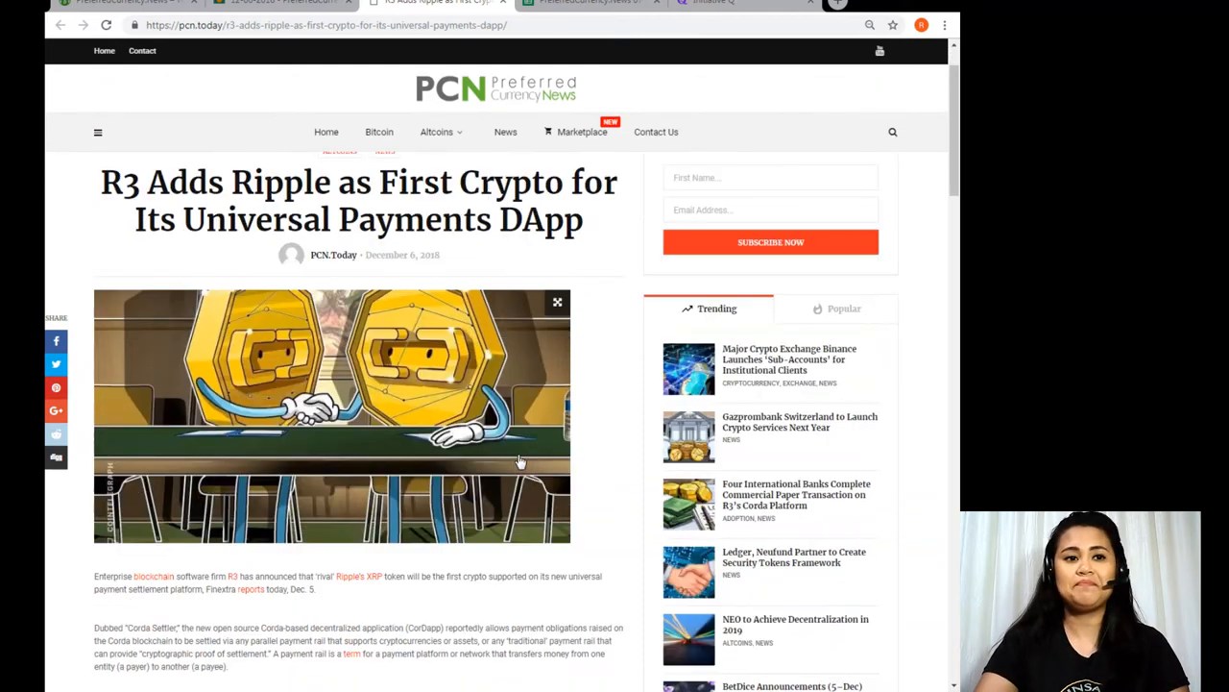
{"action": "scroll", "scroll_direction": "down", "scroll_amount": 3}
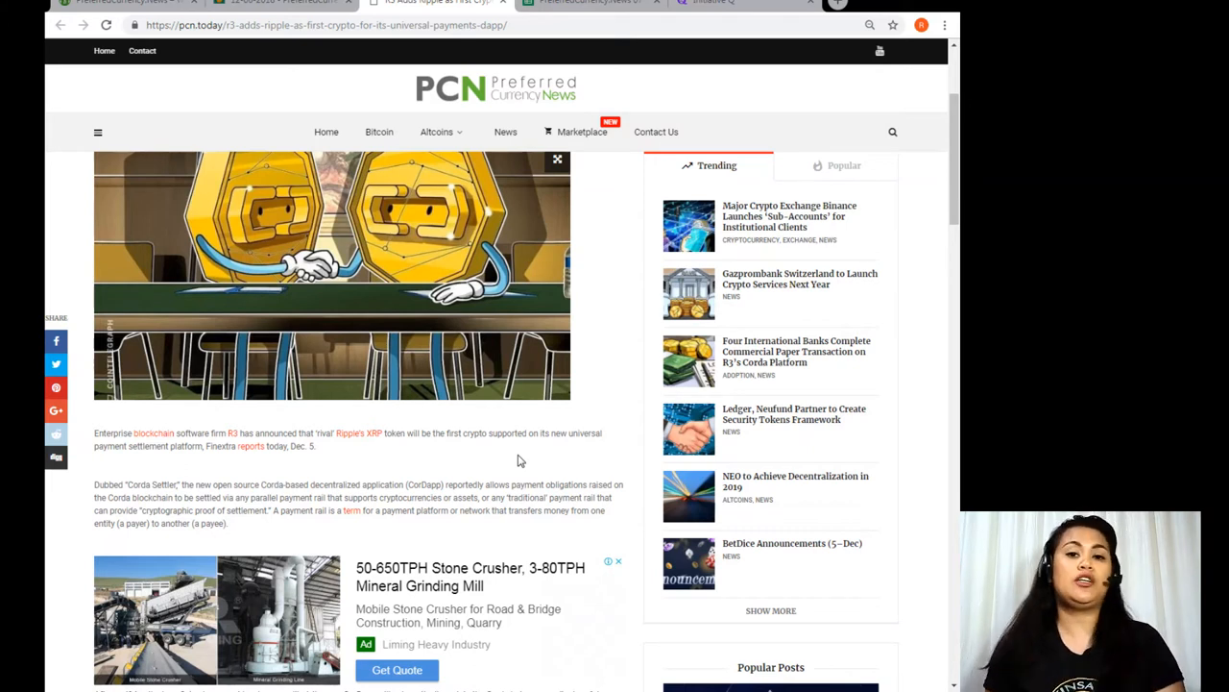
{"action": "scroll", "scroll_direction": "down", "scroll_amount": 3}
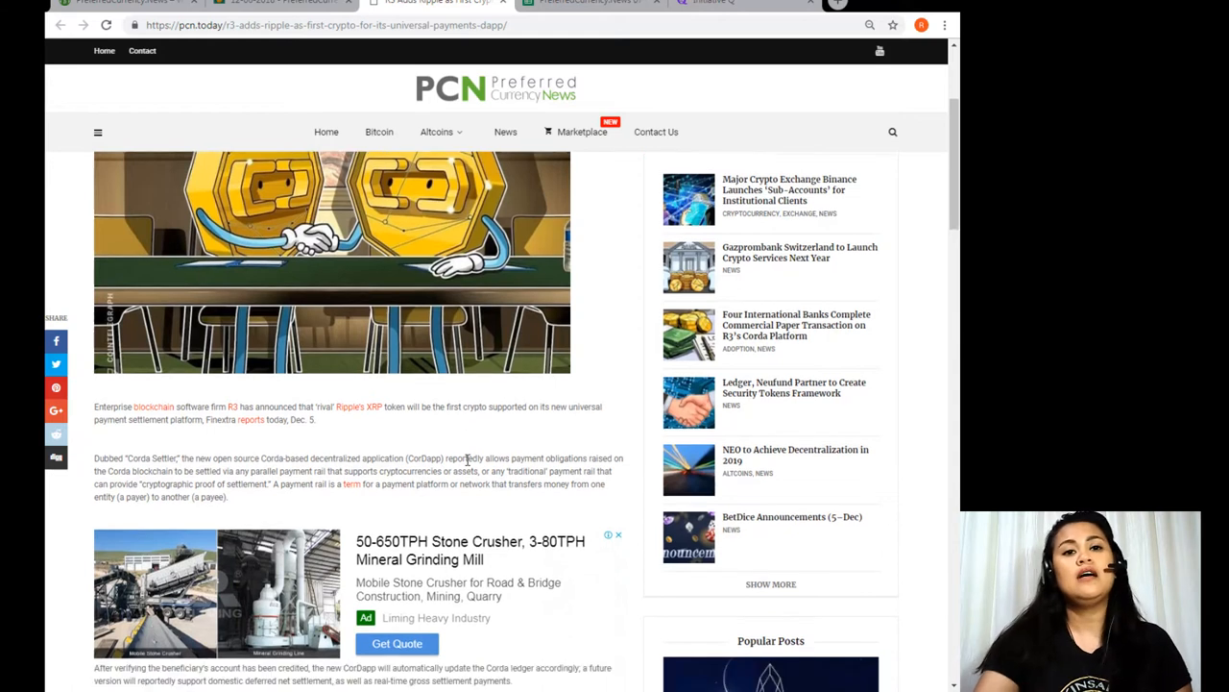
{"action": "scroll", "scroll_direction": "down", "scroll_amount": 3}
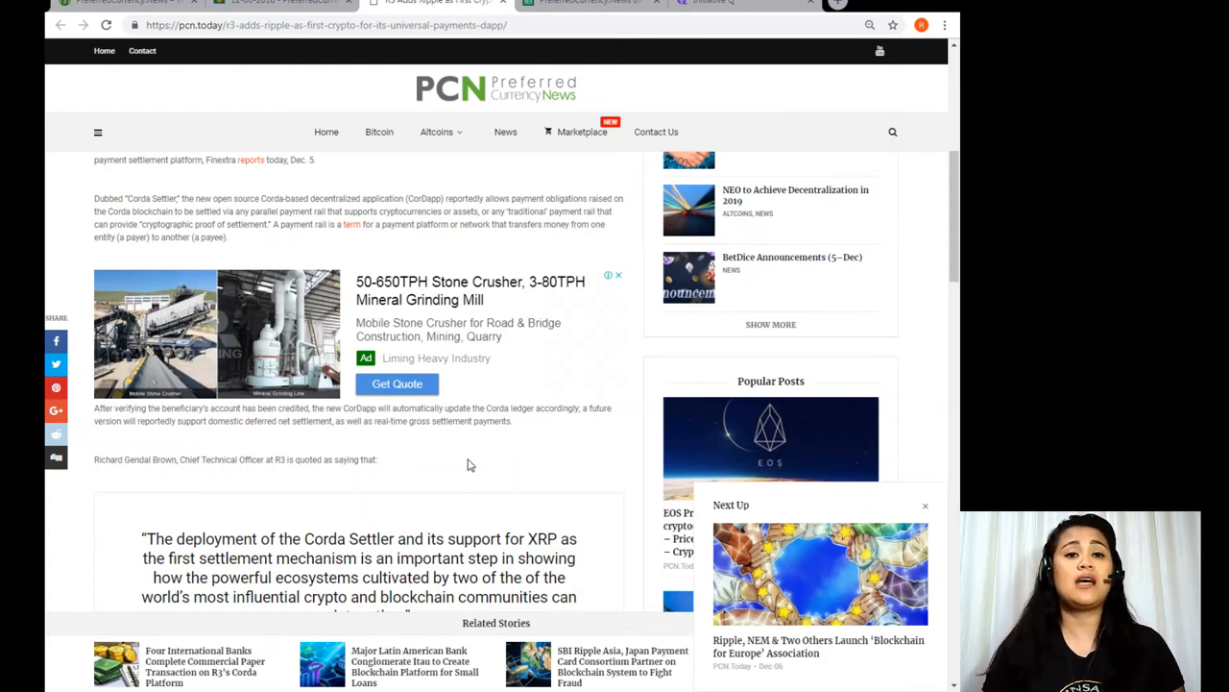
{"action": "mouse_move", "coordinate": [409, 437]}
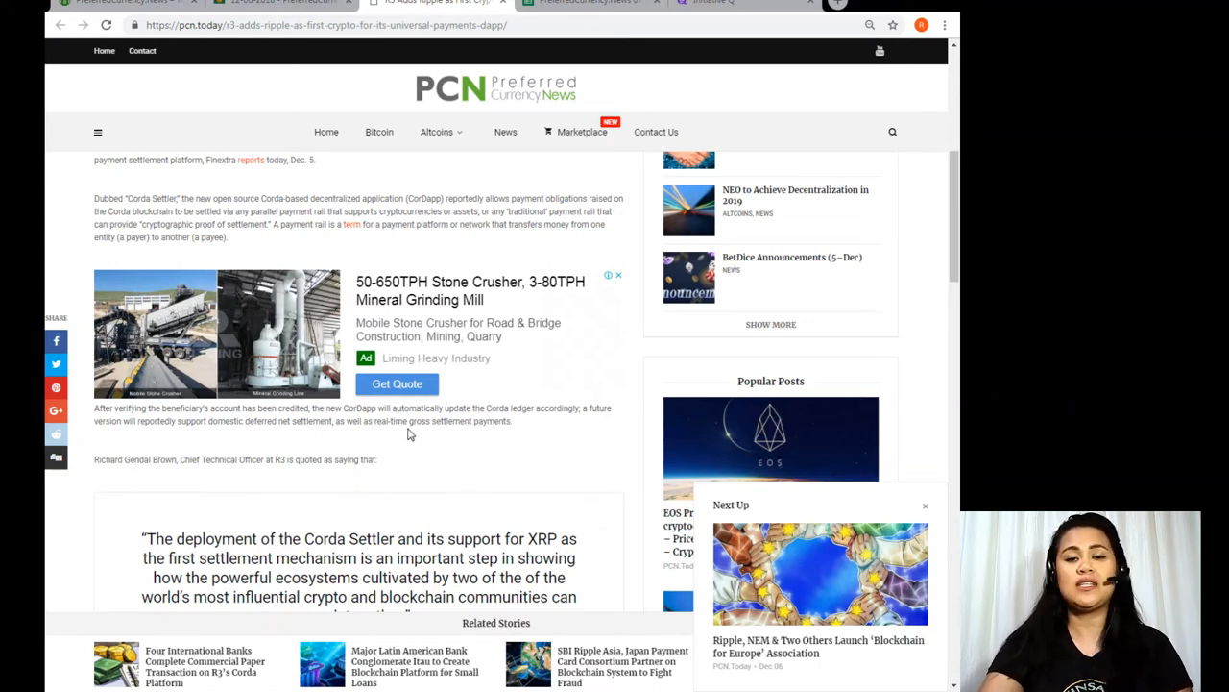
{"action": "scroll", "scroll_direction": "down", "scroll_amount": 3}
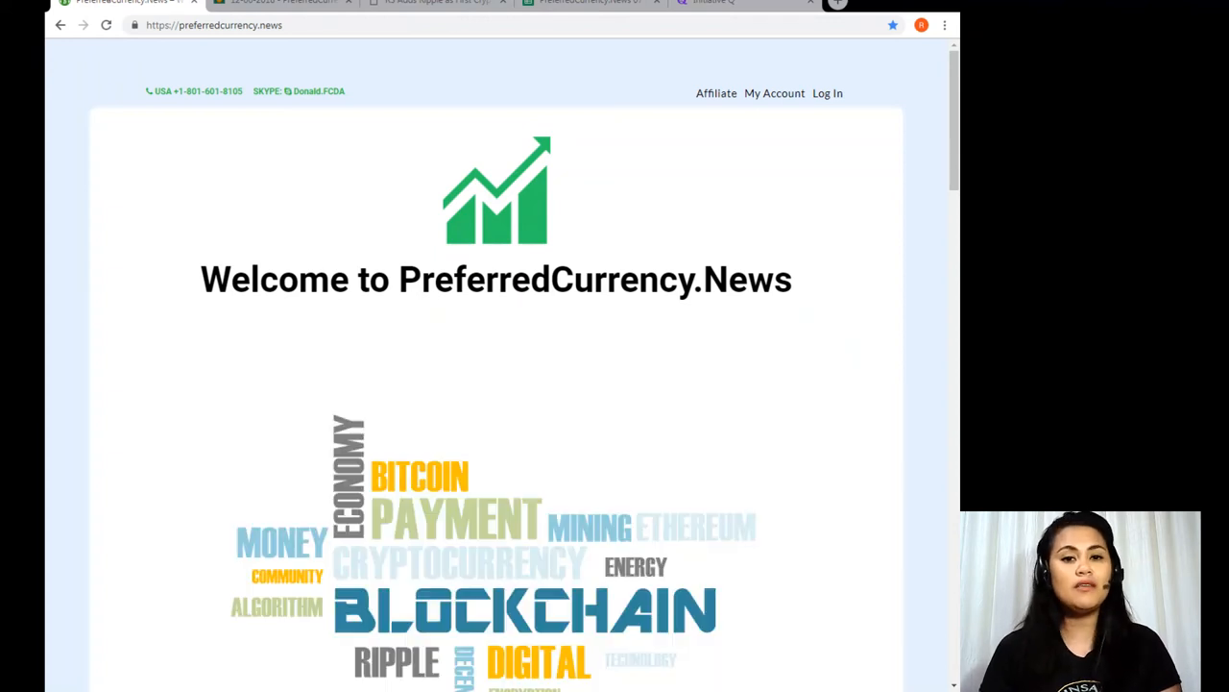
{"action": "mouse_move", "coordinate": [810, 107]}
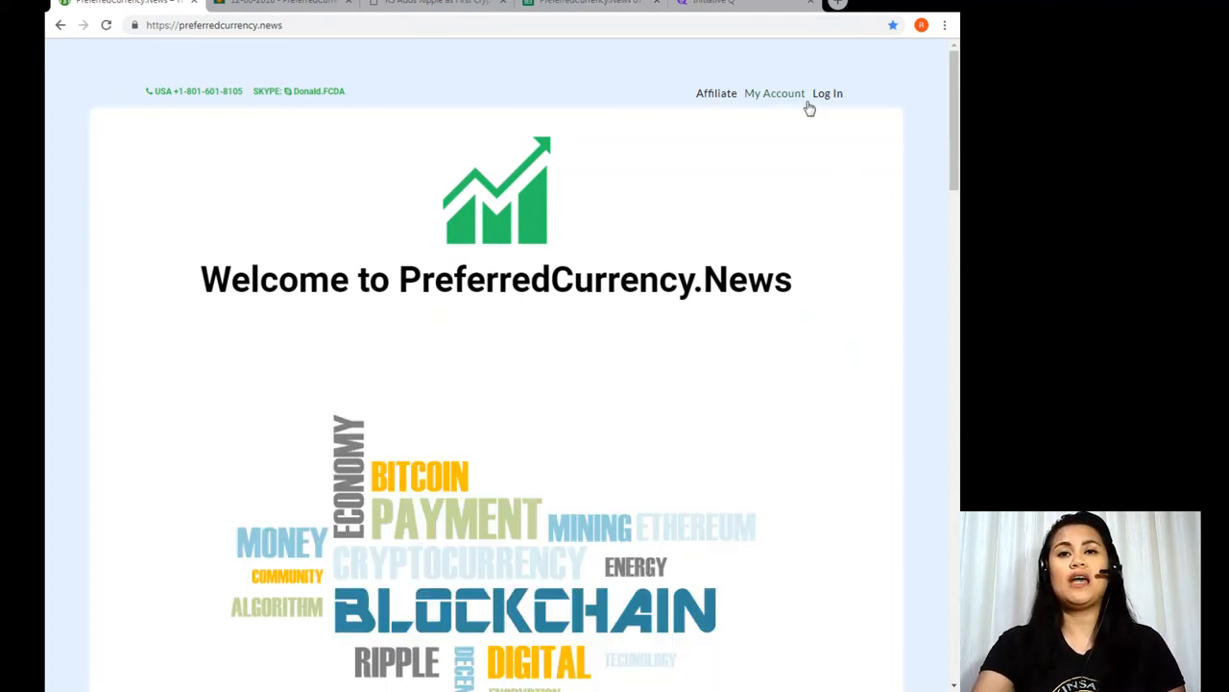
{"action": "mouse_move", "coordinate": [772, 99]}
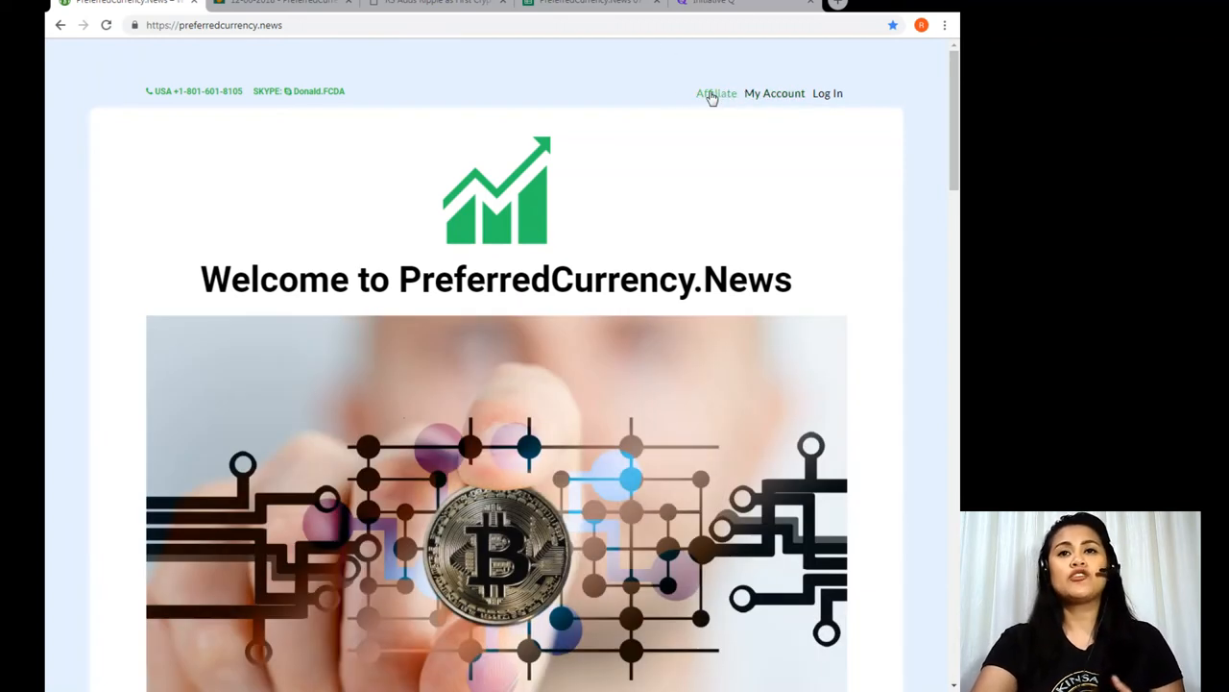
{"action": "mouse_move", "coordinate": [720, 107]}
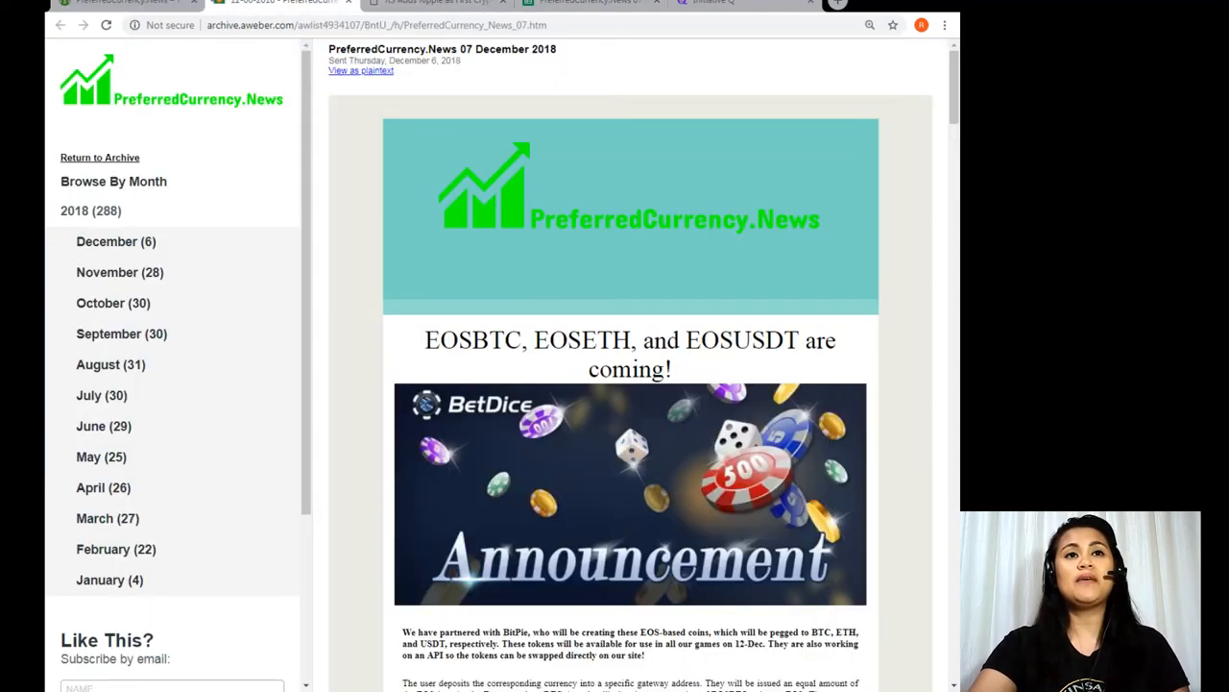
{"action": "mouse_move", "coordinate": [599, 267]}
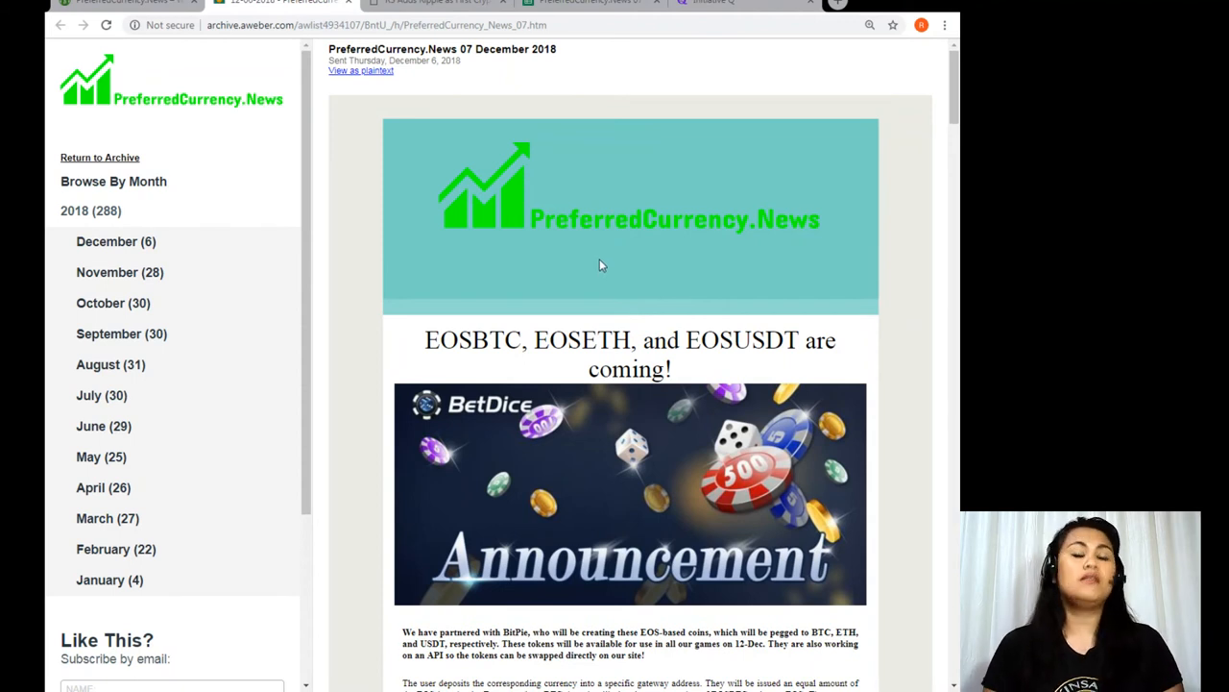
{"action": "mouse_move", "coordinate": [550, 269]}
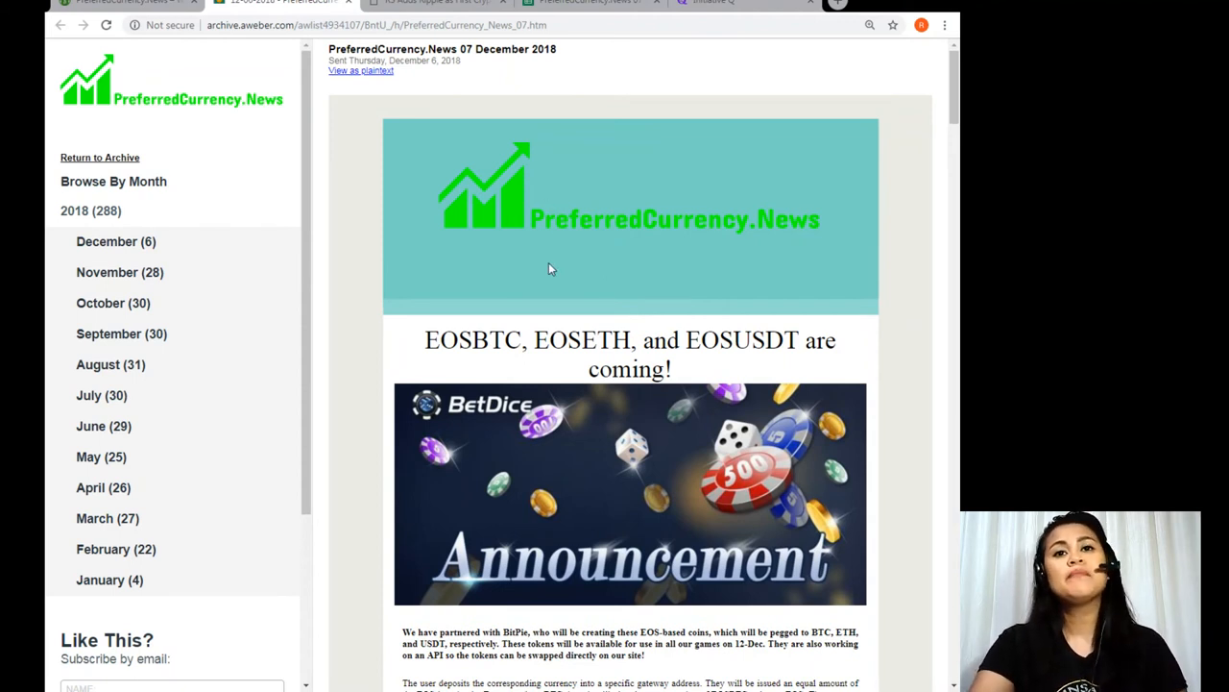
Step: Scroll the December 2018 newsletter past the EOS announcement to the R3 Ripple item and Telegram invite
{"action": "scroll", "scroll_direction": "down", "scroll_amount": 3}
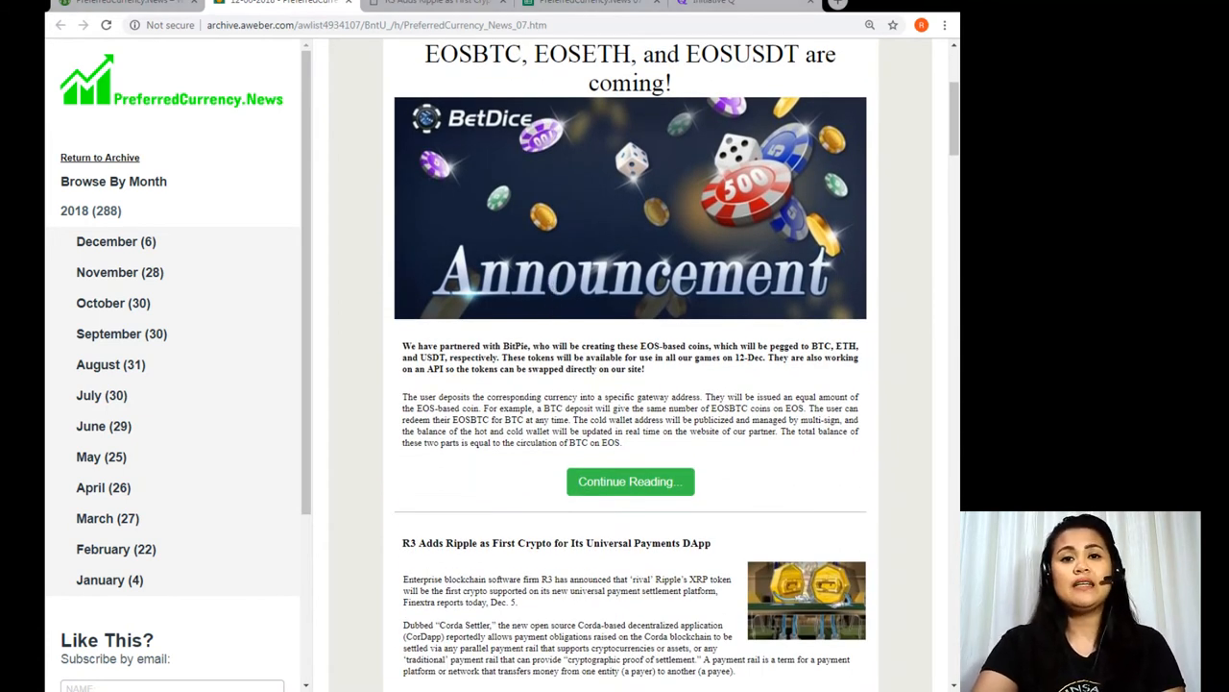
{"action": "scroll", "scroll_direction": "down", "scroll_amount": 3}
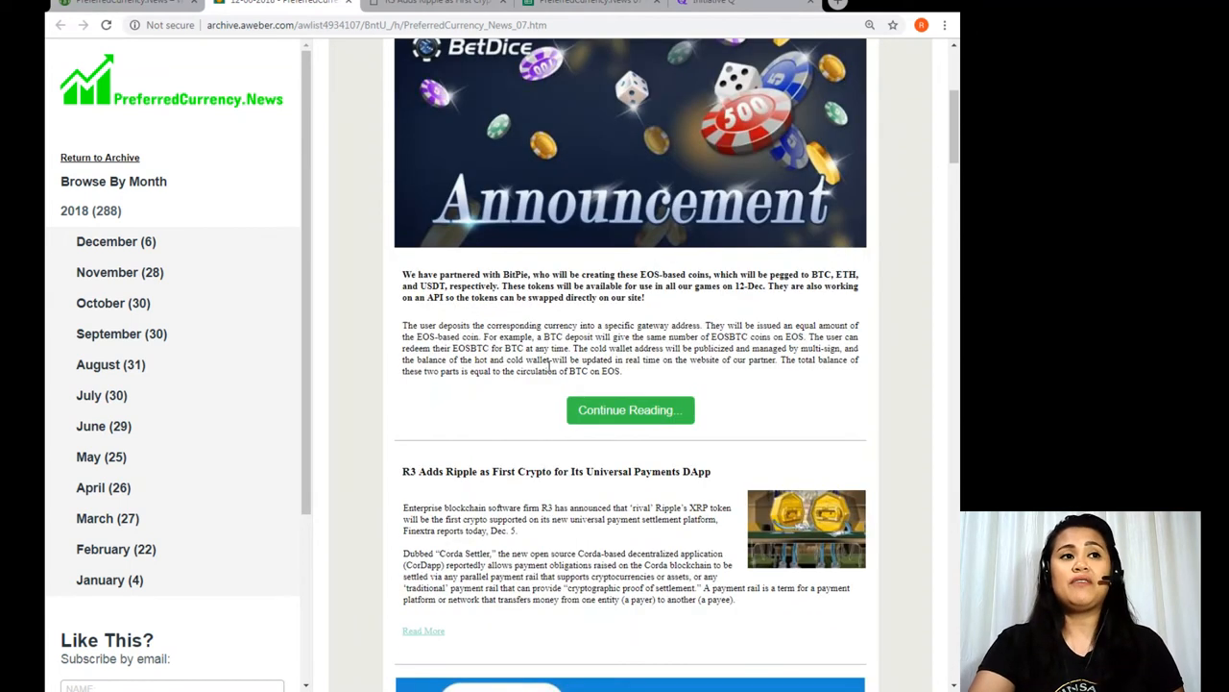
{"action": "scroll", "scroll_direction": "up", "scroll_amount": 3}
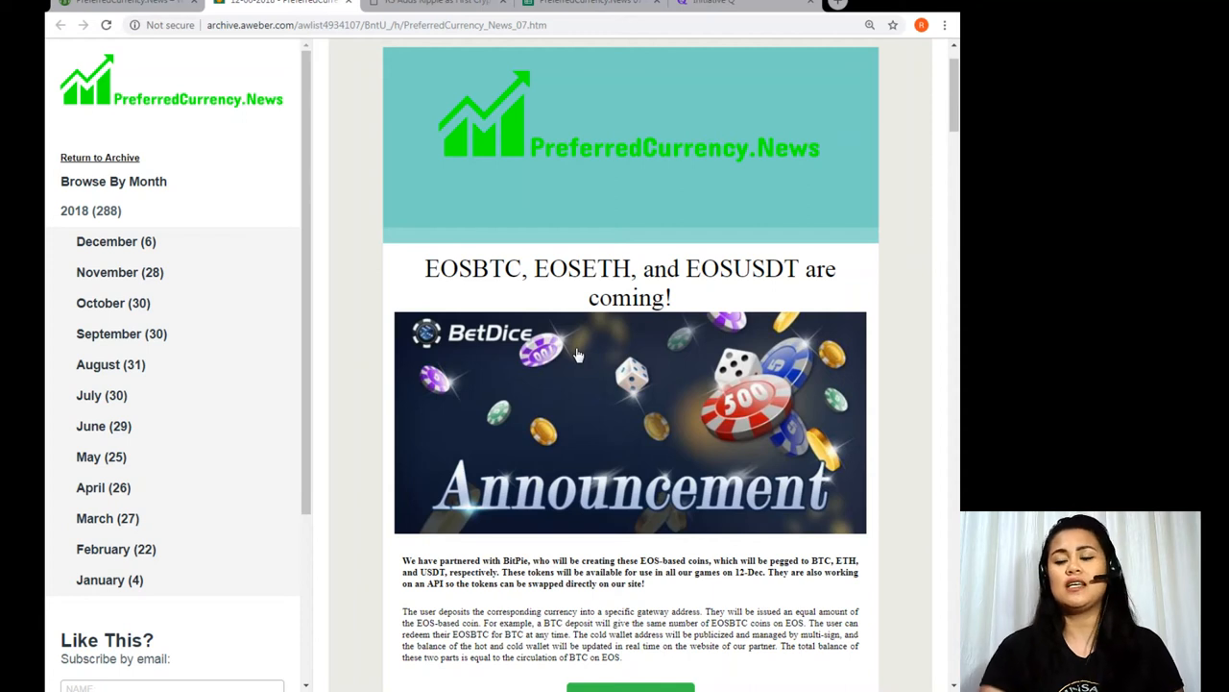
{"action": "mouse_move", "coordinate": [570, 470]}
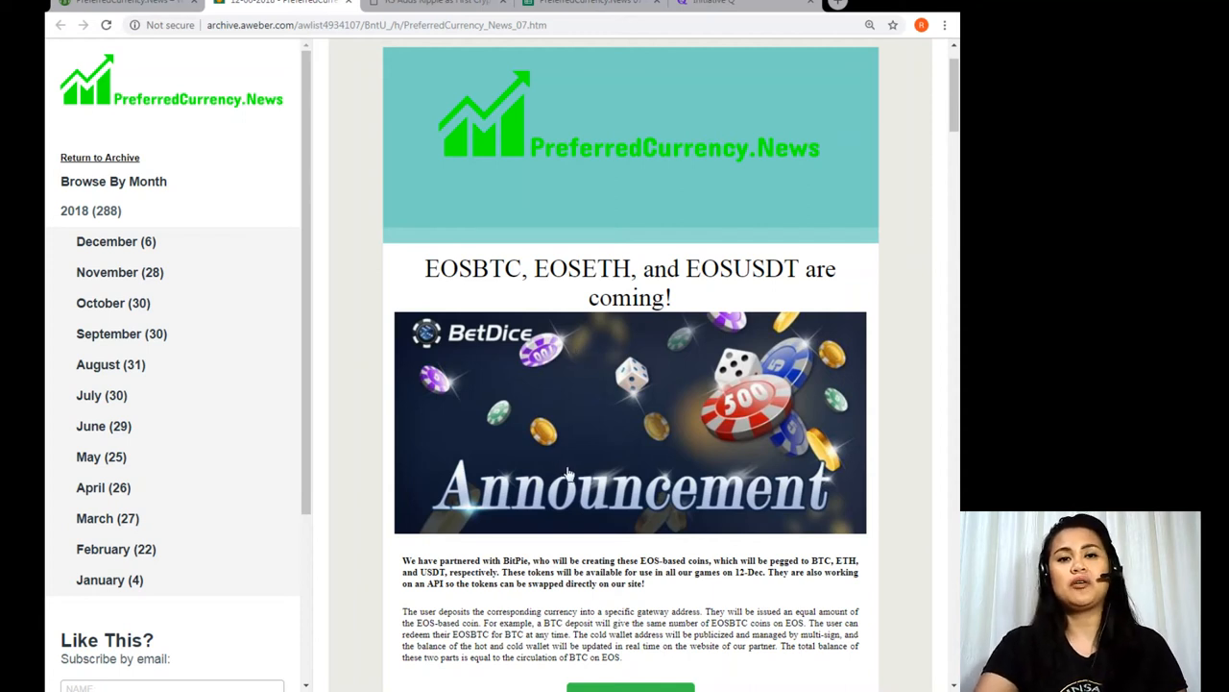
{"action": "scroll", "scroll_direction": "down", "scroll_amount": 3}
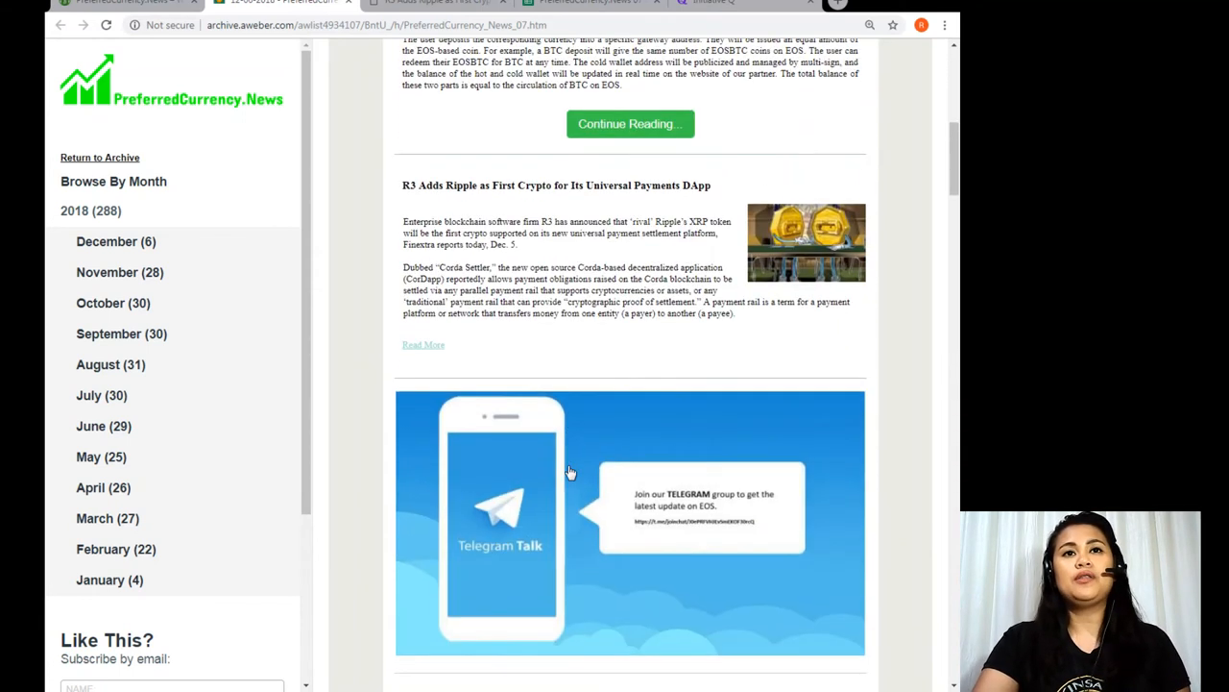
Step: Scroll past the Telegram invitation to the section on advertising items for EOS
{"action": "scroll", "scroll_direction": "down", "scroll_amount": 3}
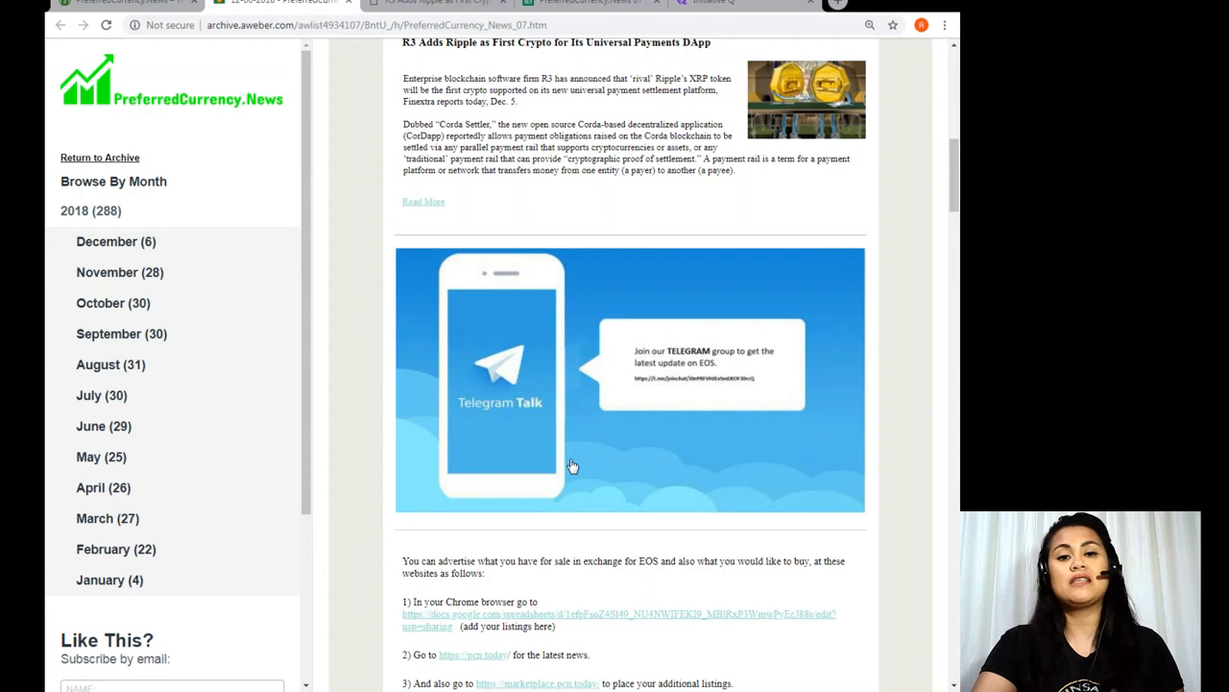
{"action": "mouse_move", "coordinate": [585, 434]}
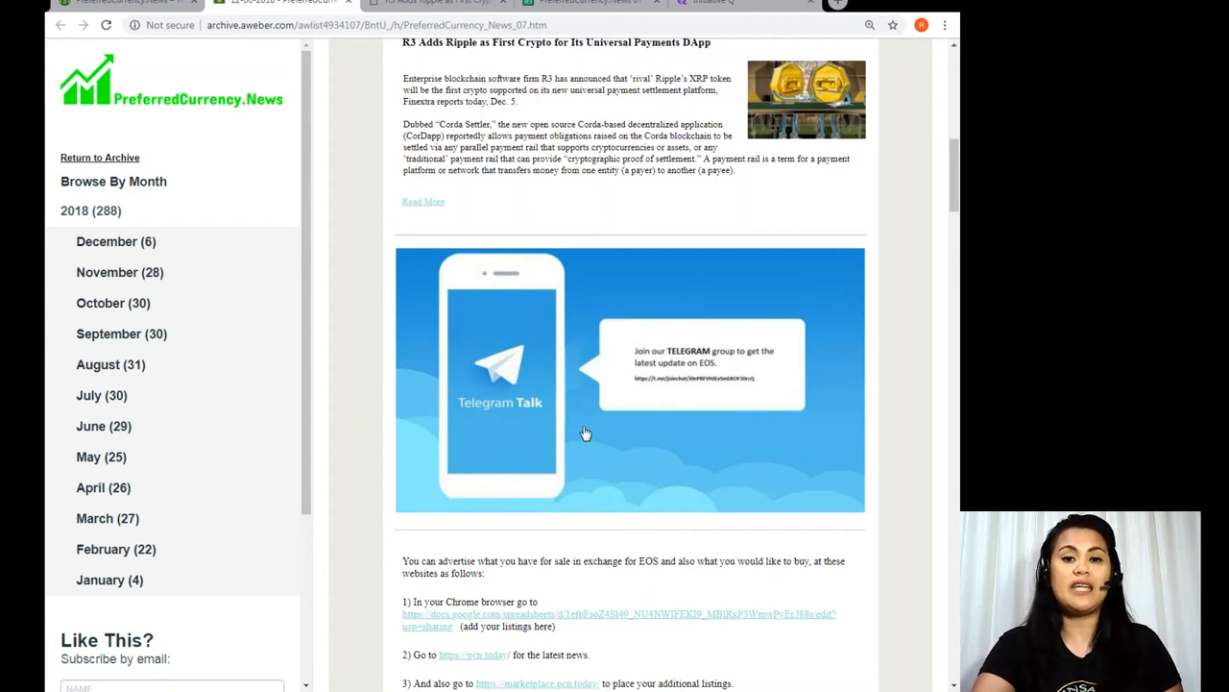
{"action": "mouse_move", "coordinate": [616, 403]}
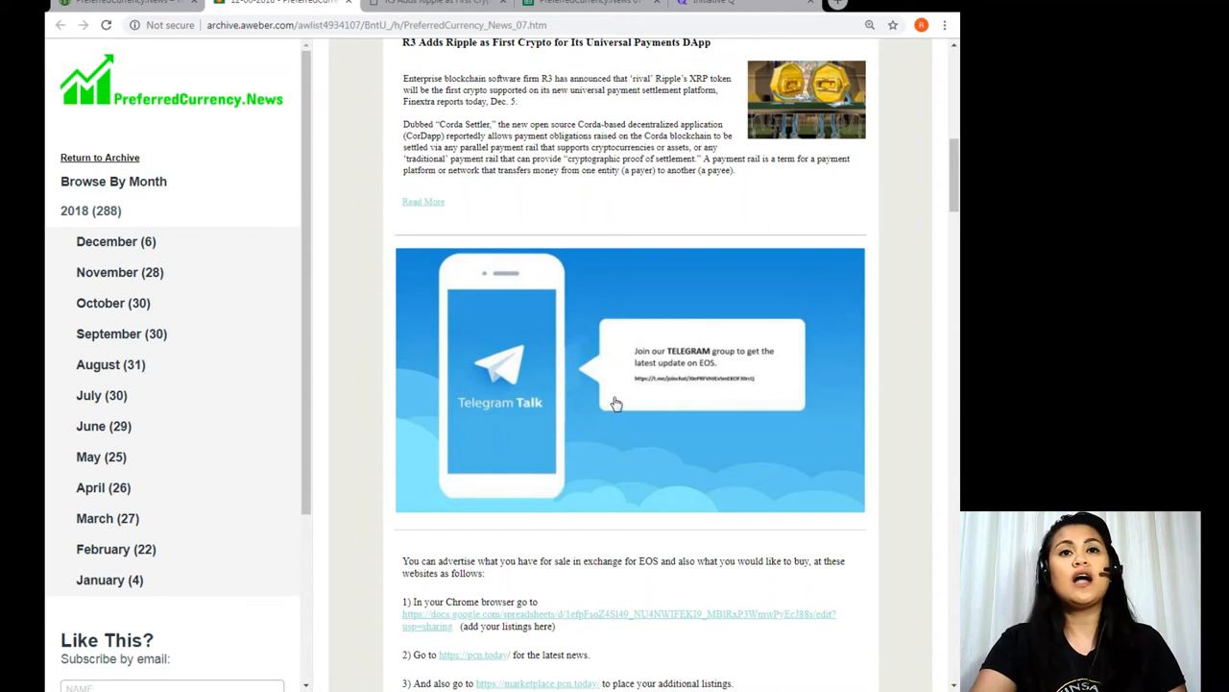
{"action": "mouse_move", "coordinate": [606, 368]}
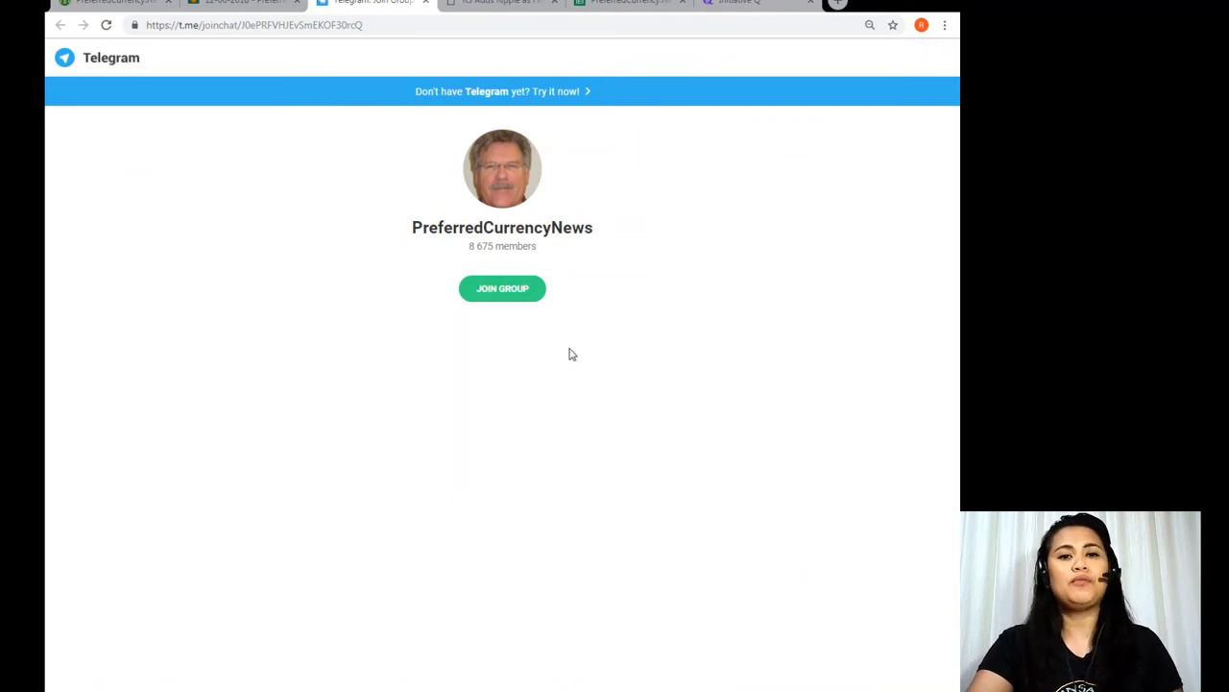
{"action": "mouse_move", "coordinate": [567, 357]}
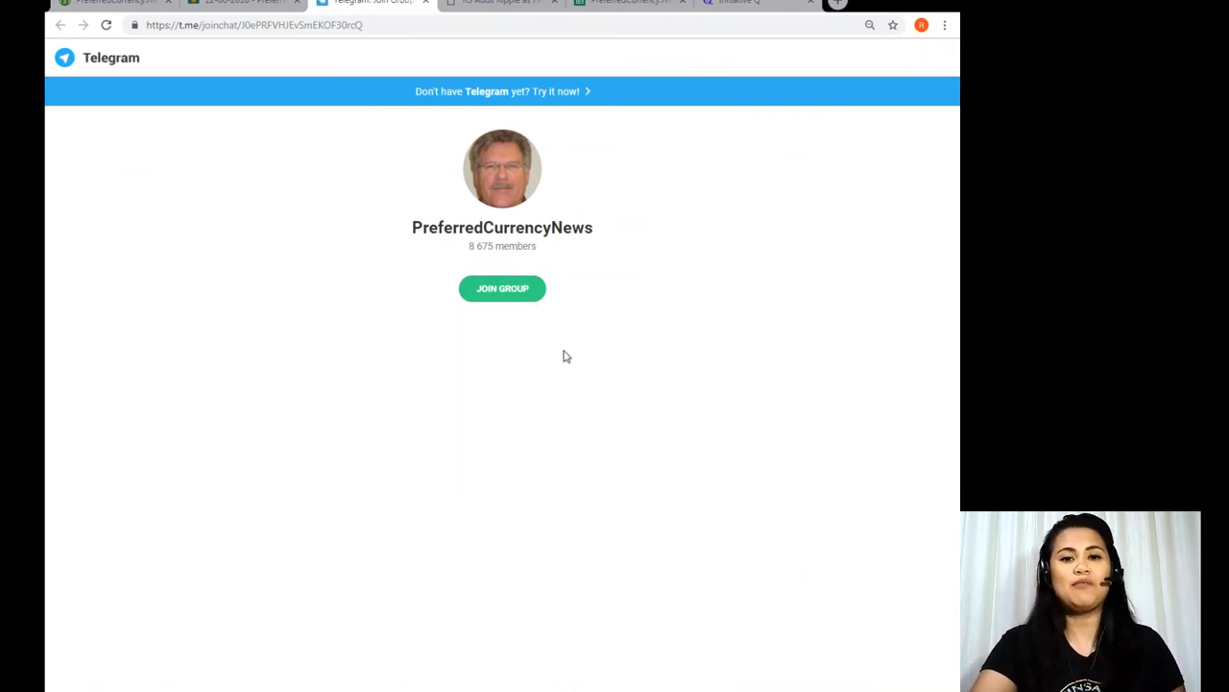
{"action": "mouse_move", "coordinate": [427, 8]}
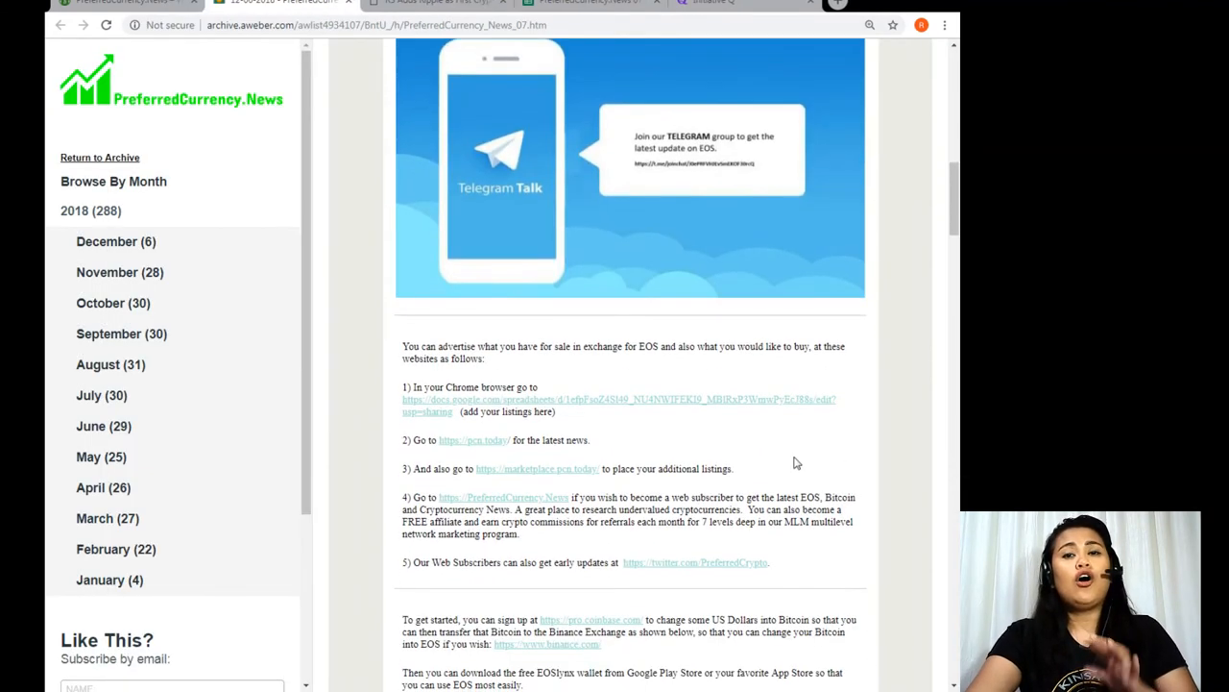
Step: Scroll past the EOS getting-started tips and YouTube links to Donald's Research List
{"action": "scroll", "scroll_direction": "down", "scroll_amount": 3}
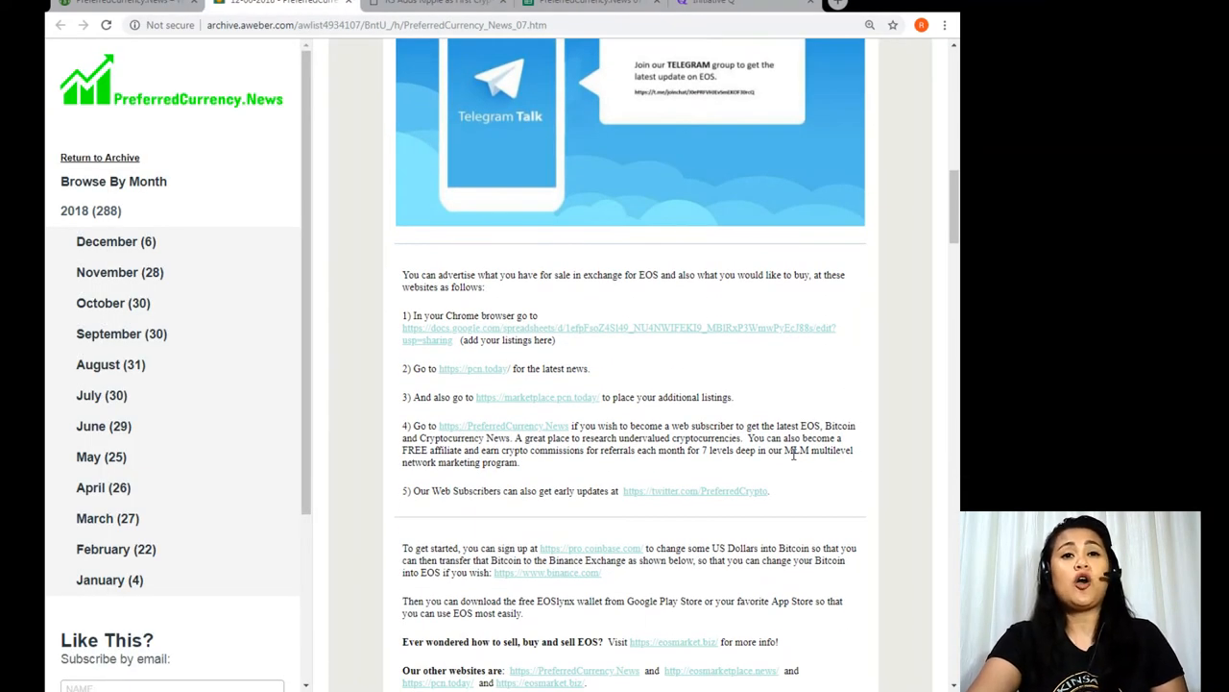
{"action": "scroll", "scroll_direction": "down", "scroll_amount": 3}
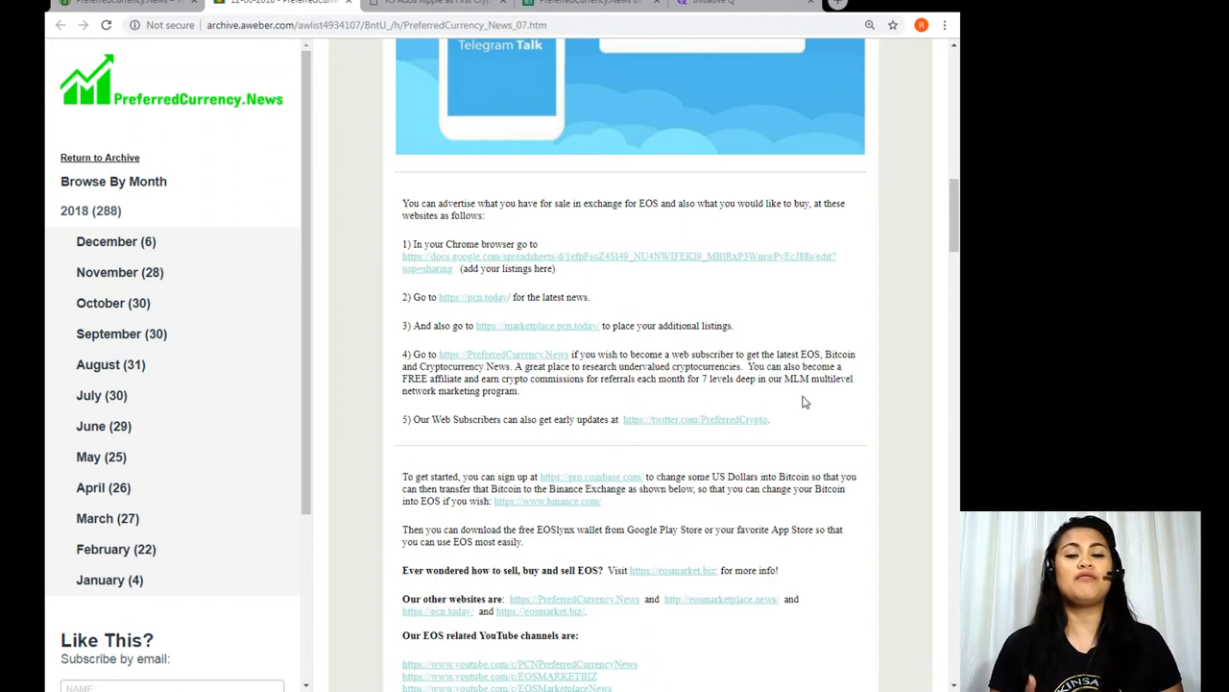
{"action": "scroll", "scroll_direction": "down", "scroll_amount": 3}
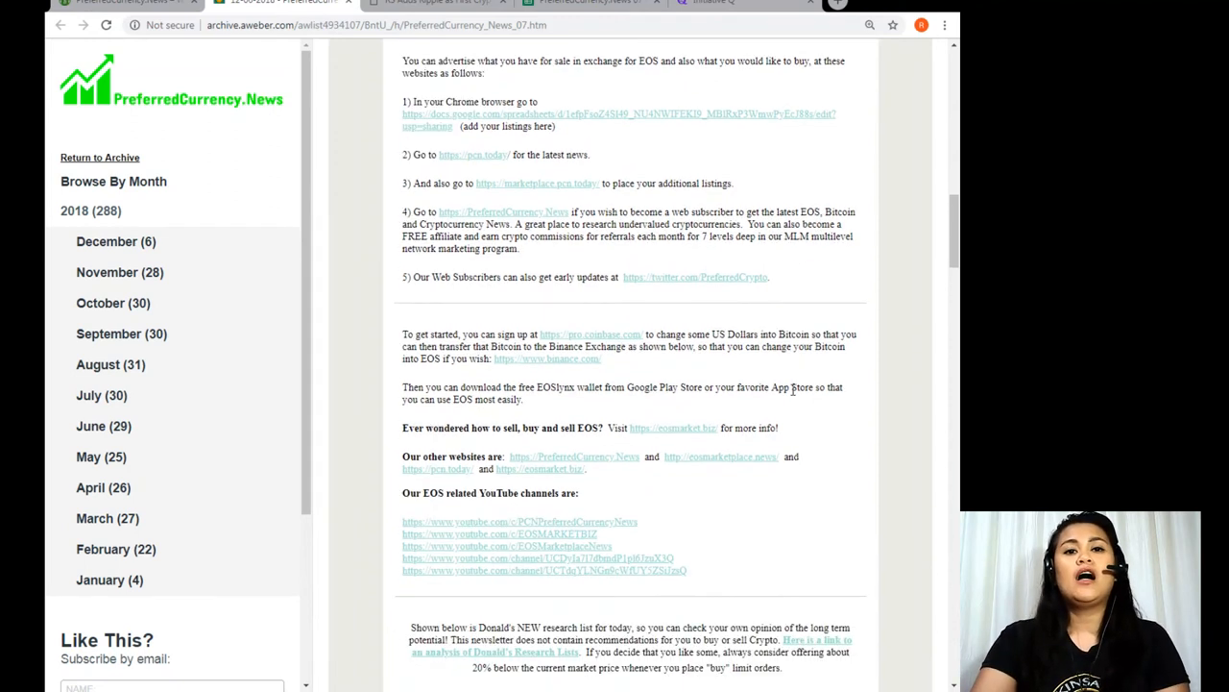
{"action": "scroll", "scroll_direction": "down", "scroll_amount": 3}
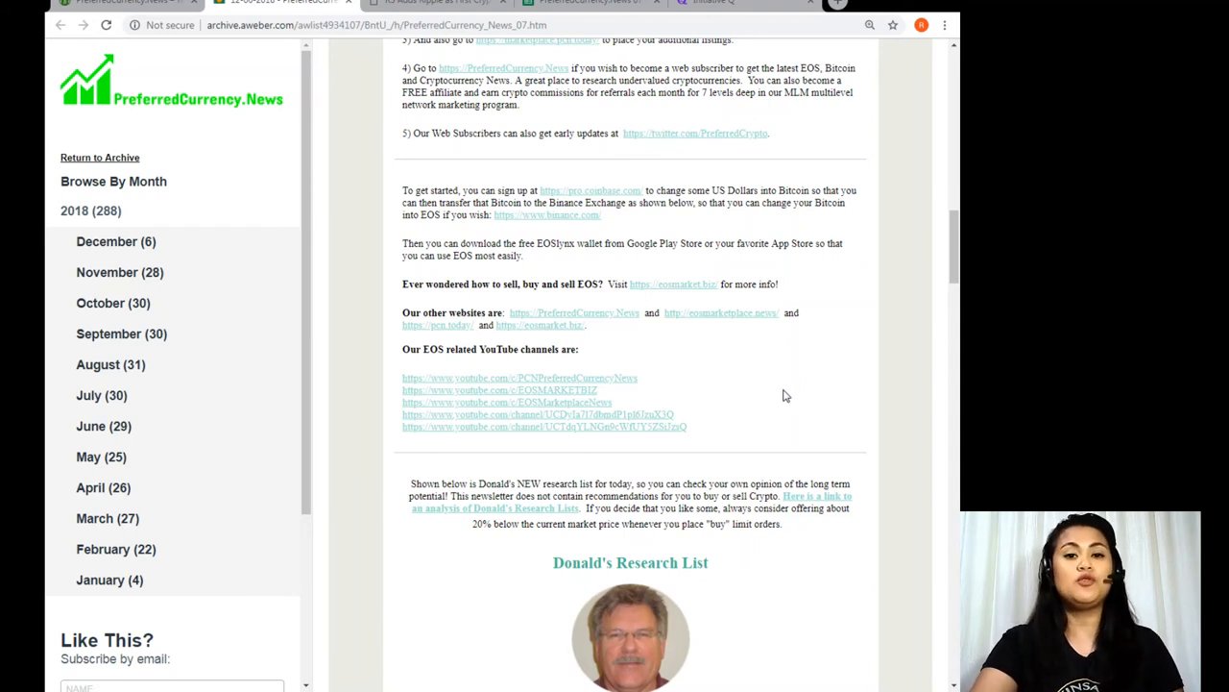
Step: Scroll to show the Cardano-through-Zcash coin list and the spreadsheet copy instructions
{"action": "scroll", "scroll_direction": "down", "scroll_amount": 3}
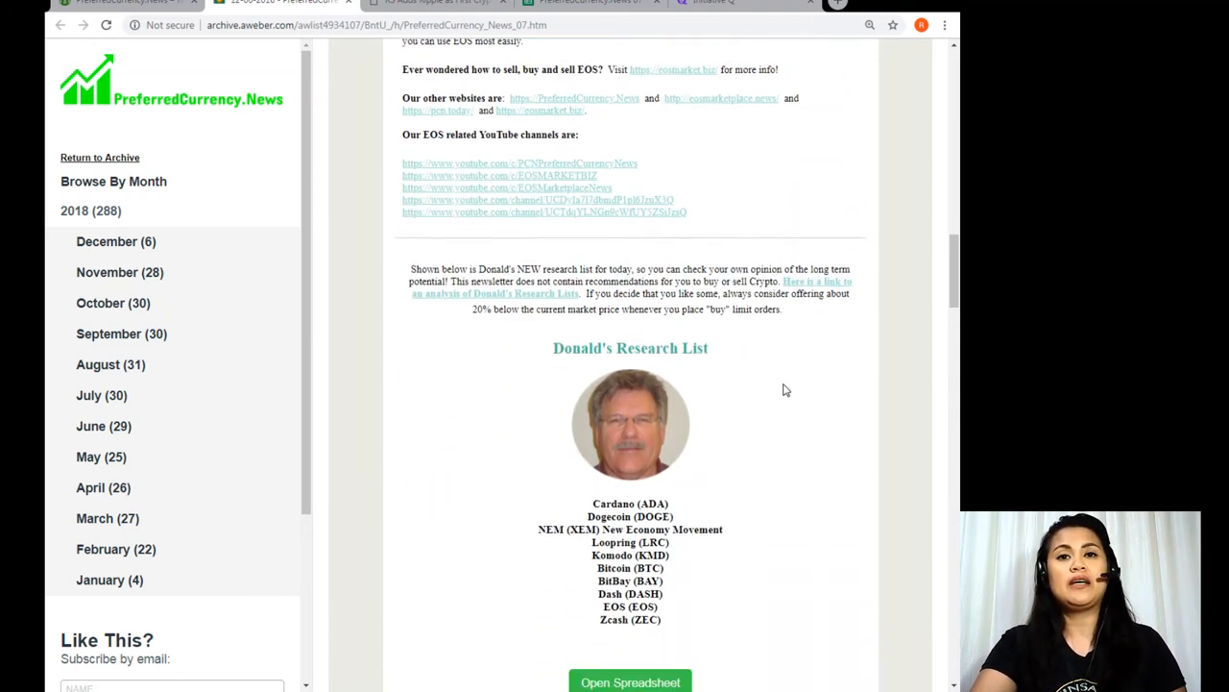
{"action": "scroll", "scroll_direction": "down", "scroll_amount": 3}
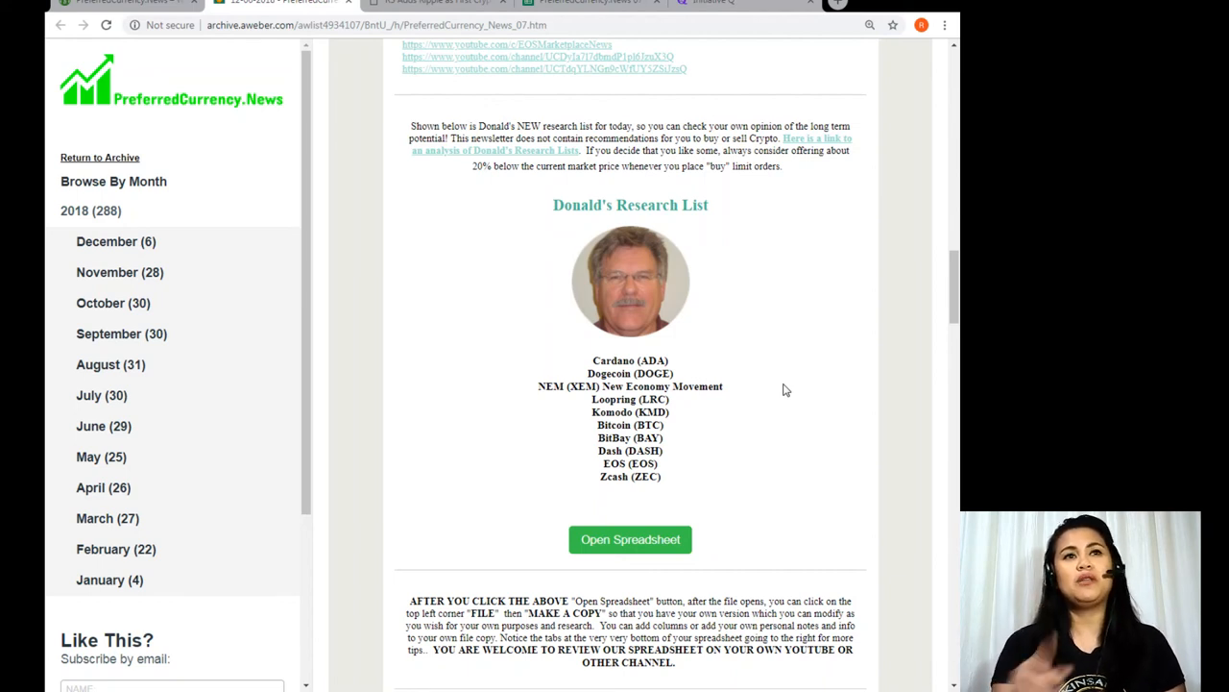
Step: Open the newsletter's spreadsheet link to the 07 December 2018 research list in Google Sheets
{"action": "left_click", "coordinate": [630, 539]}
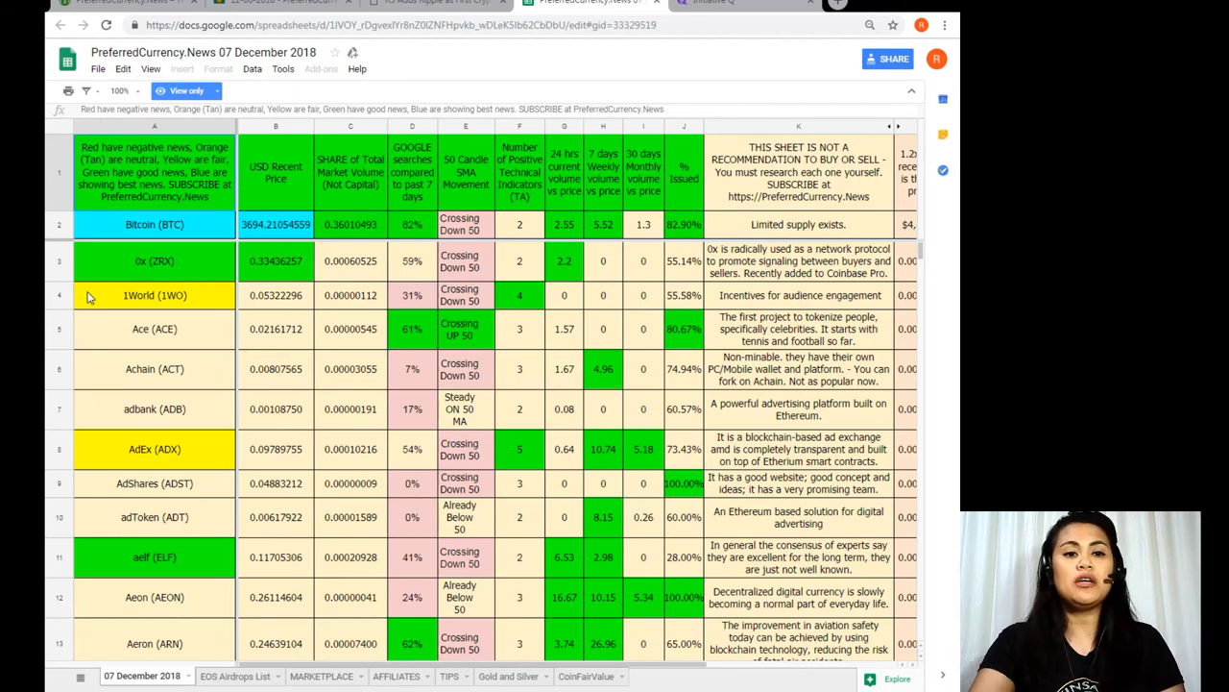
{"action": "left_click", "coordinate": [237, 677]}
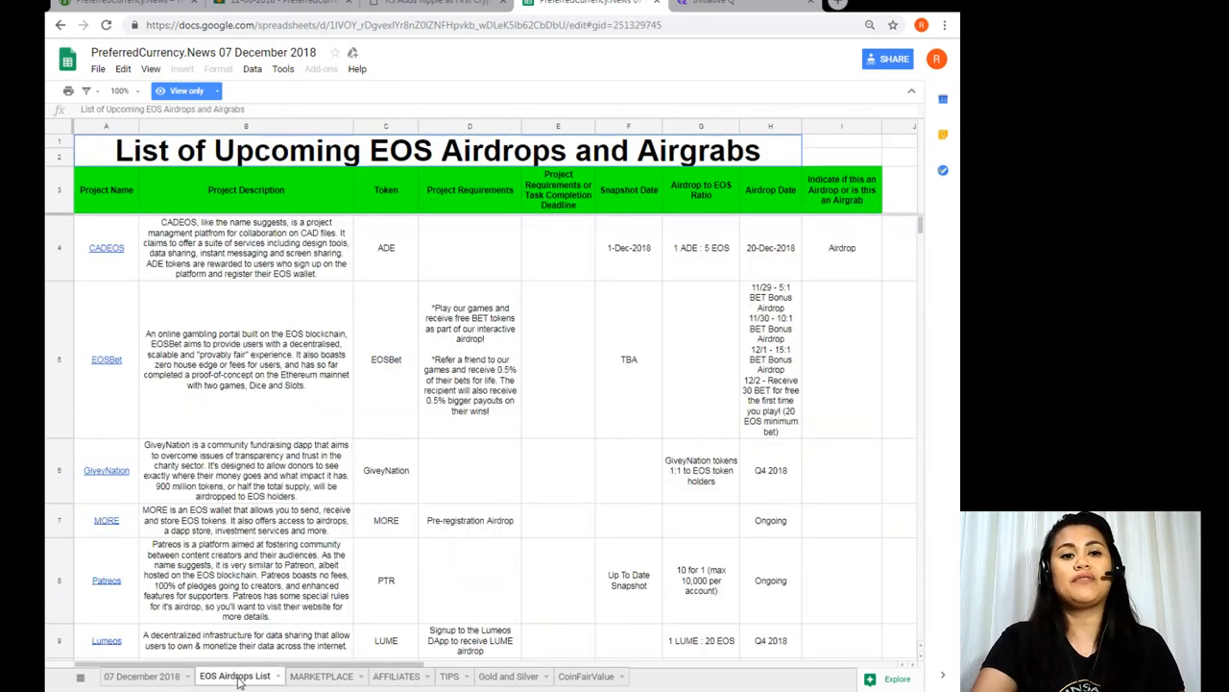
{"action": "left_click", "coordinate": [416, 681]}
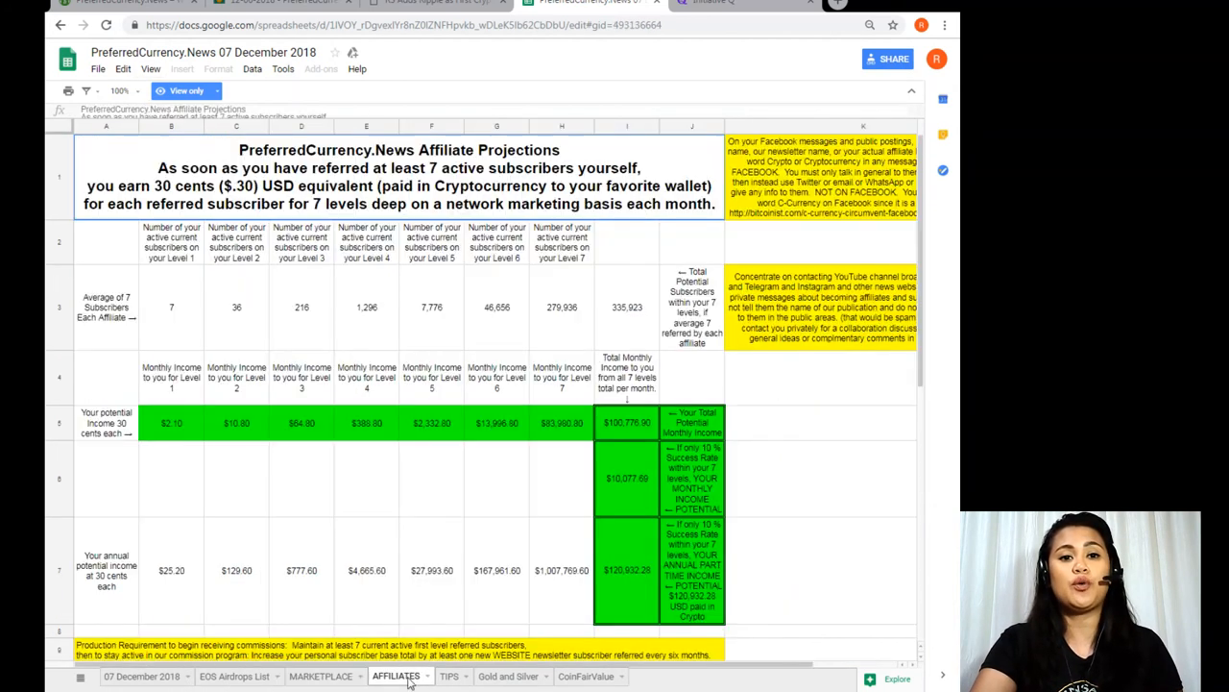
{"action": "left_click", "coordinate": [509, 676]}
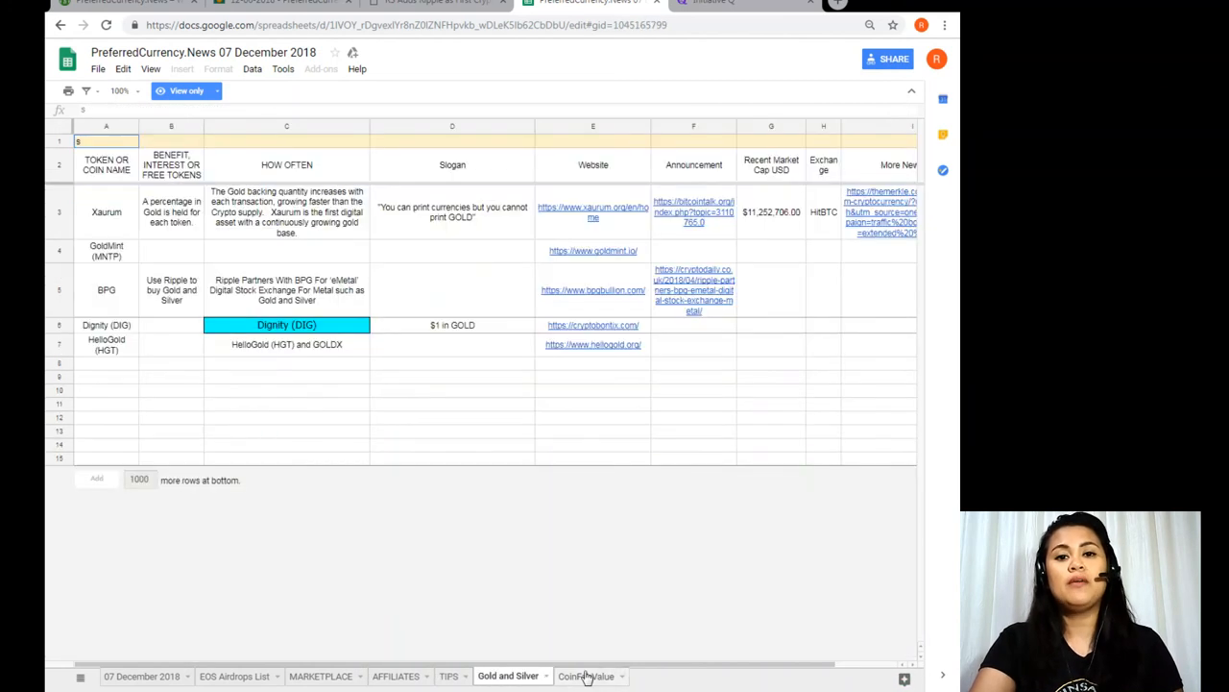
{"action": "left_click", "coordinate": [589, 676]}
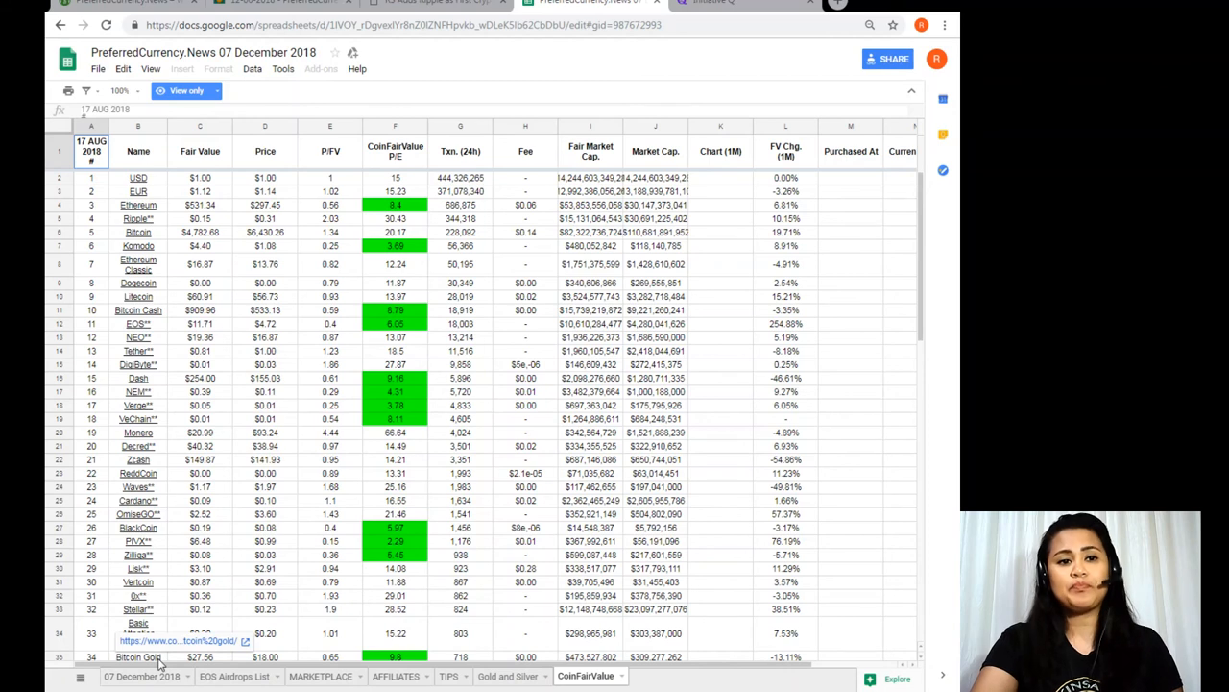
{"action": "left_click", "coordinate": [134, 676]}
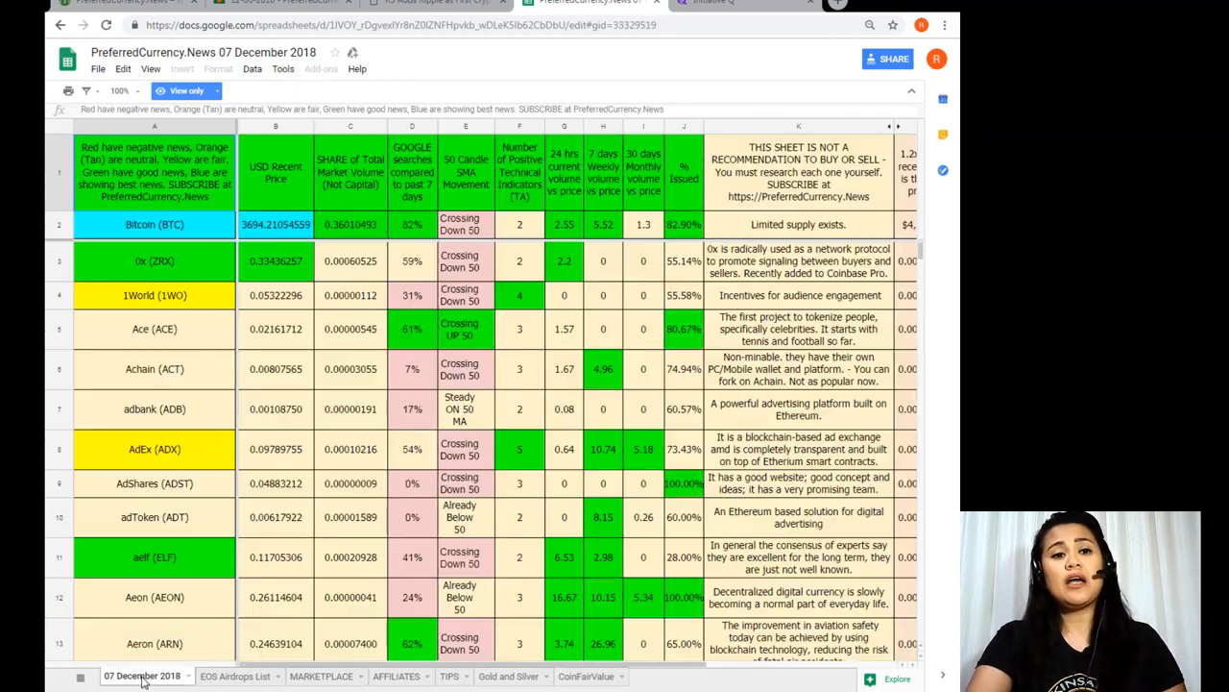
{"action": "mouse_move", "coordinate": [192, 603]}
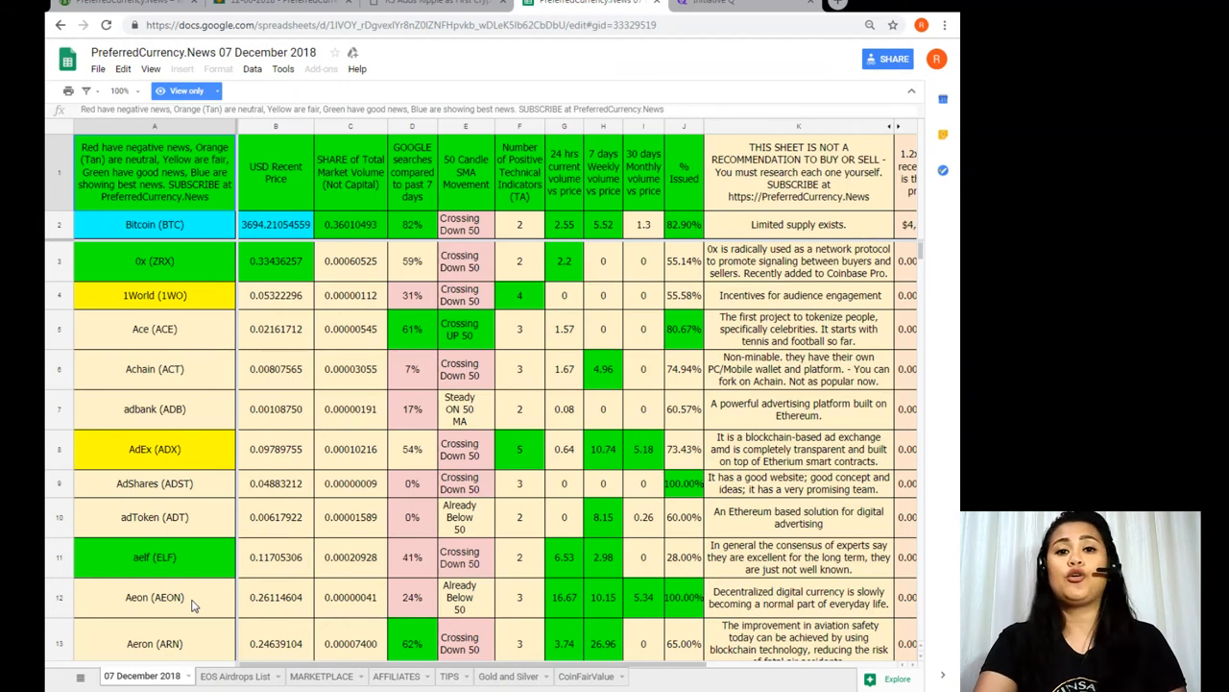
{"action": "mouse_move", "coordinate": [19, 162]}
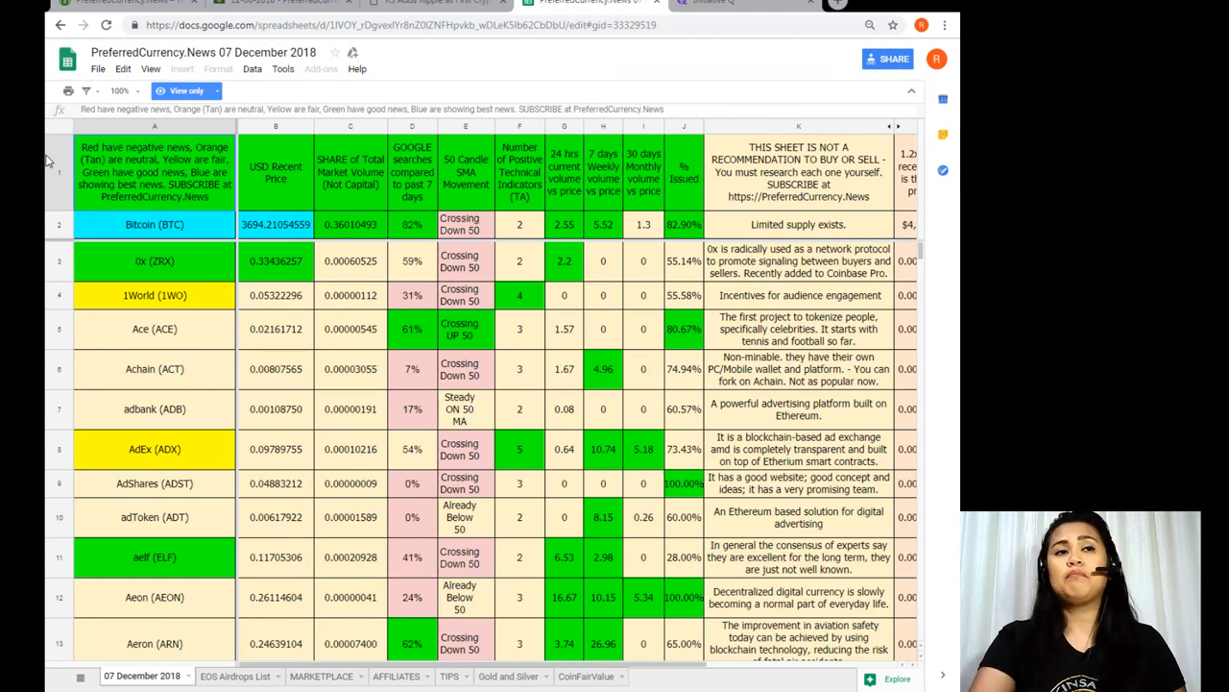
Step: Open the spreadsheet's File menu showing Make a copy and Download options
{"action": "left_click", "coordinate": [96, 71]}
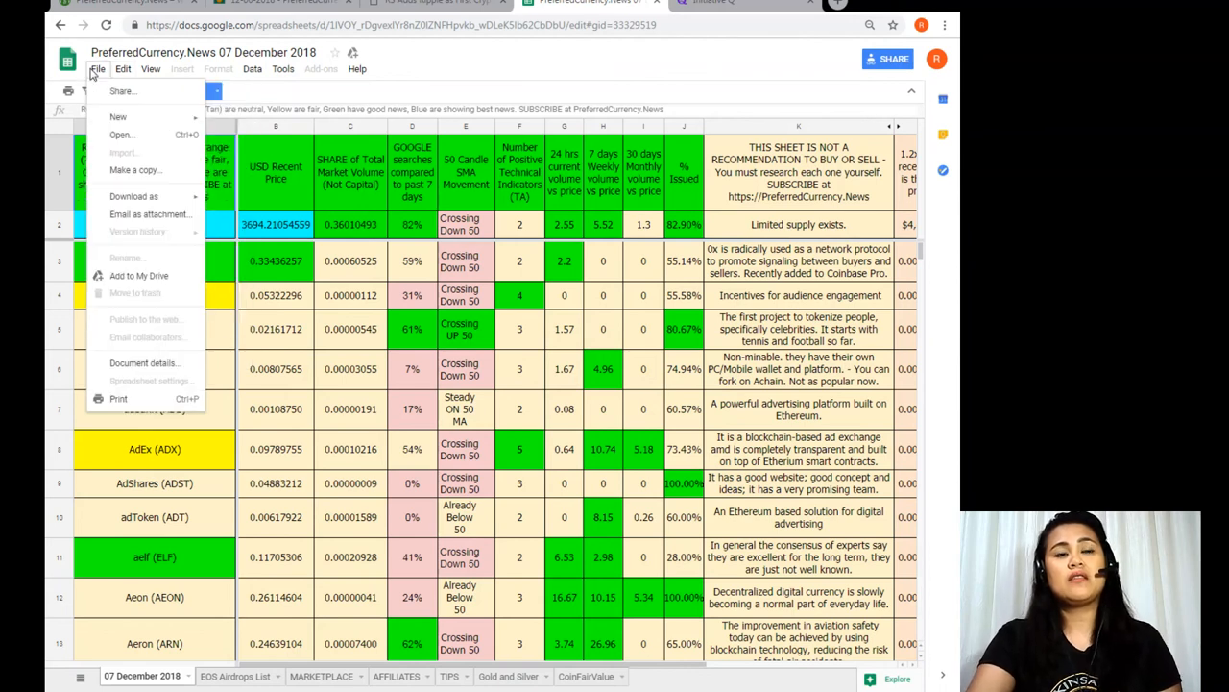
{"action": "mouse_move", "coordinate": [110, 170]}
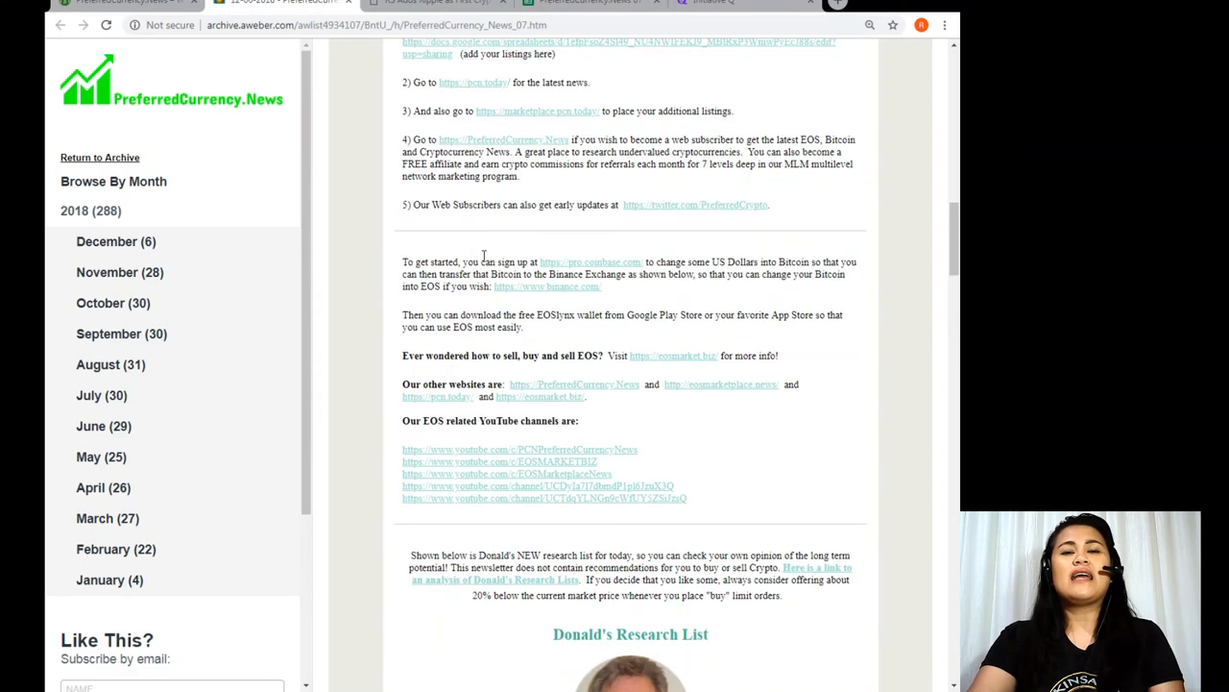
Step: Scroll the newsletter down to the Upcoming EOS Airdrops section
{"action": "scroll", "scroll_direction": "down", "scroll_amount": 3}
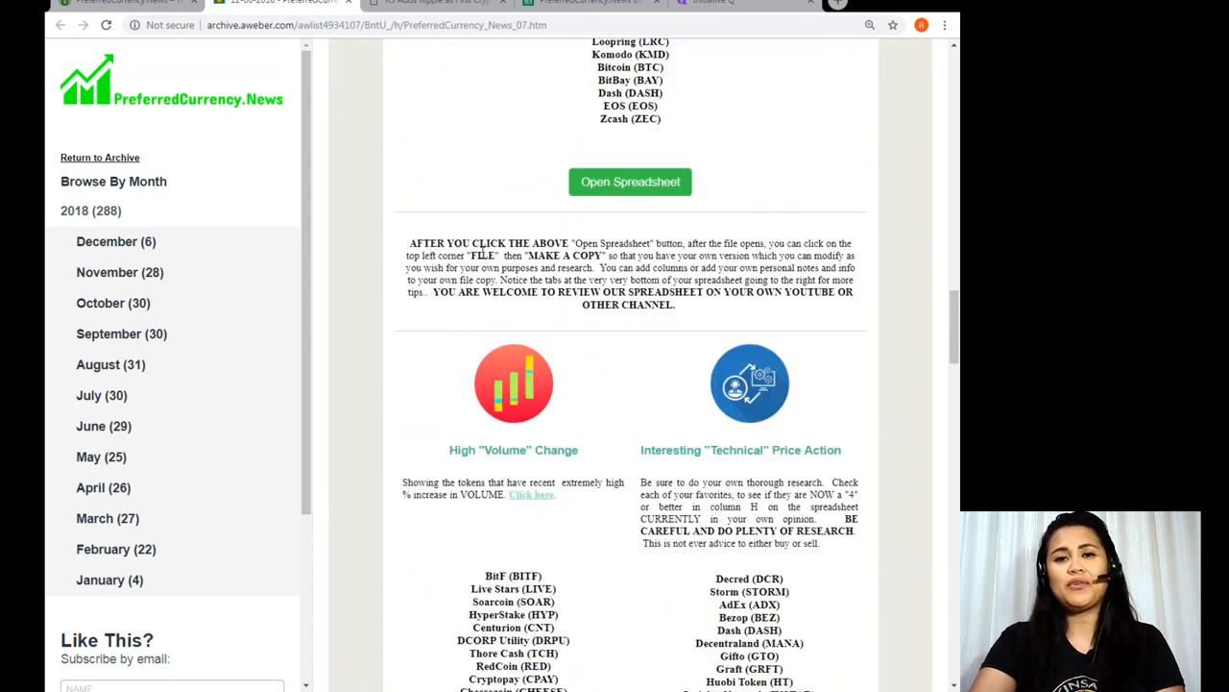
{"action": "scroll", "scroll_direction": "down", "scroll_amount": 3}
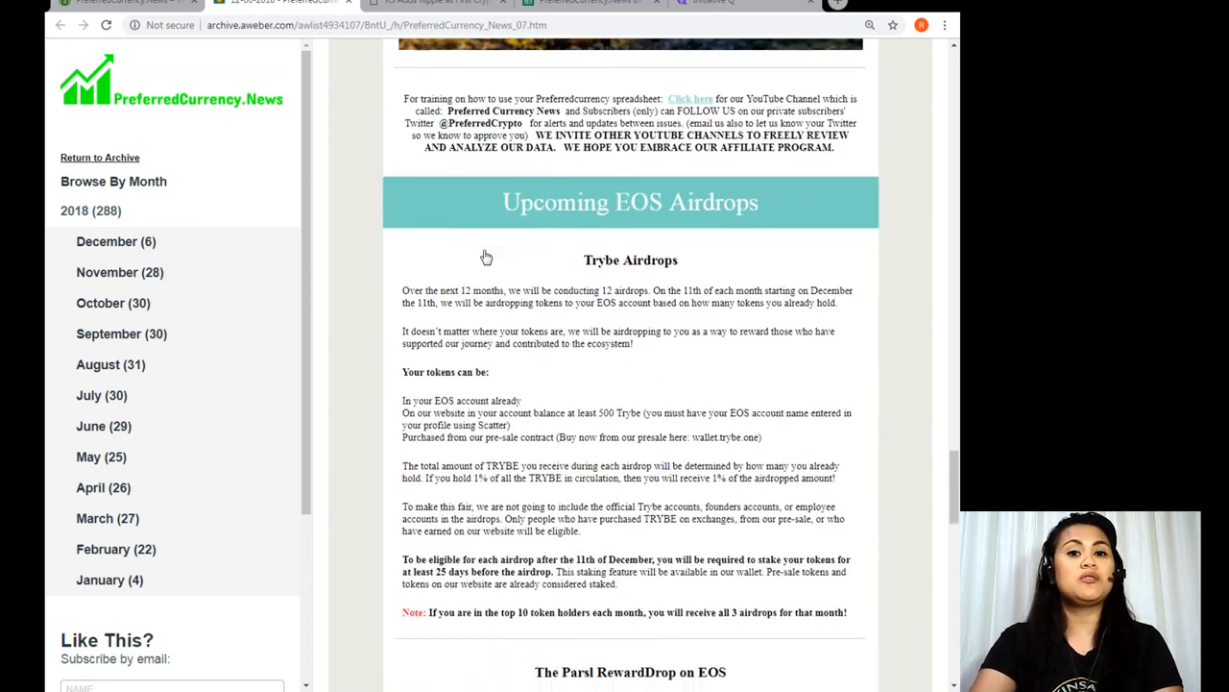
{"action": "scroll", "scroll_direction": "down", "scroll_amount": 3}
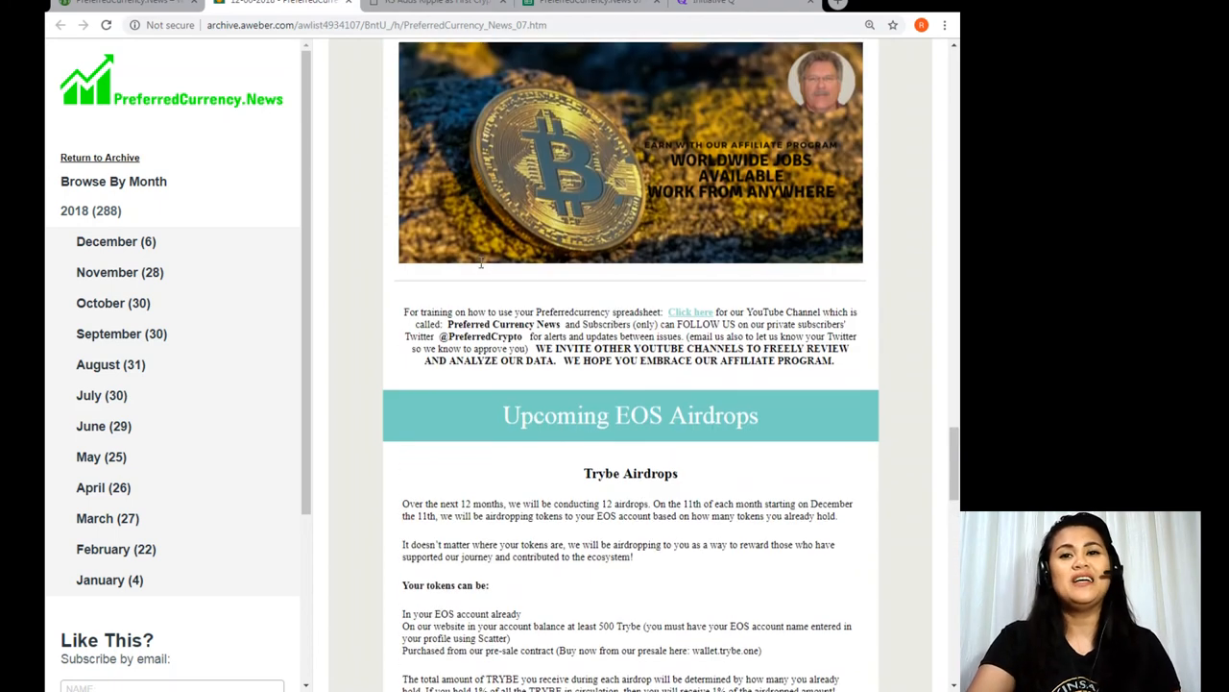
{"action": "scroll", "scroll_direction": "down", "scroll_amount": 3}
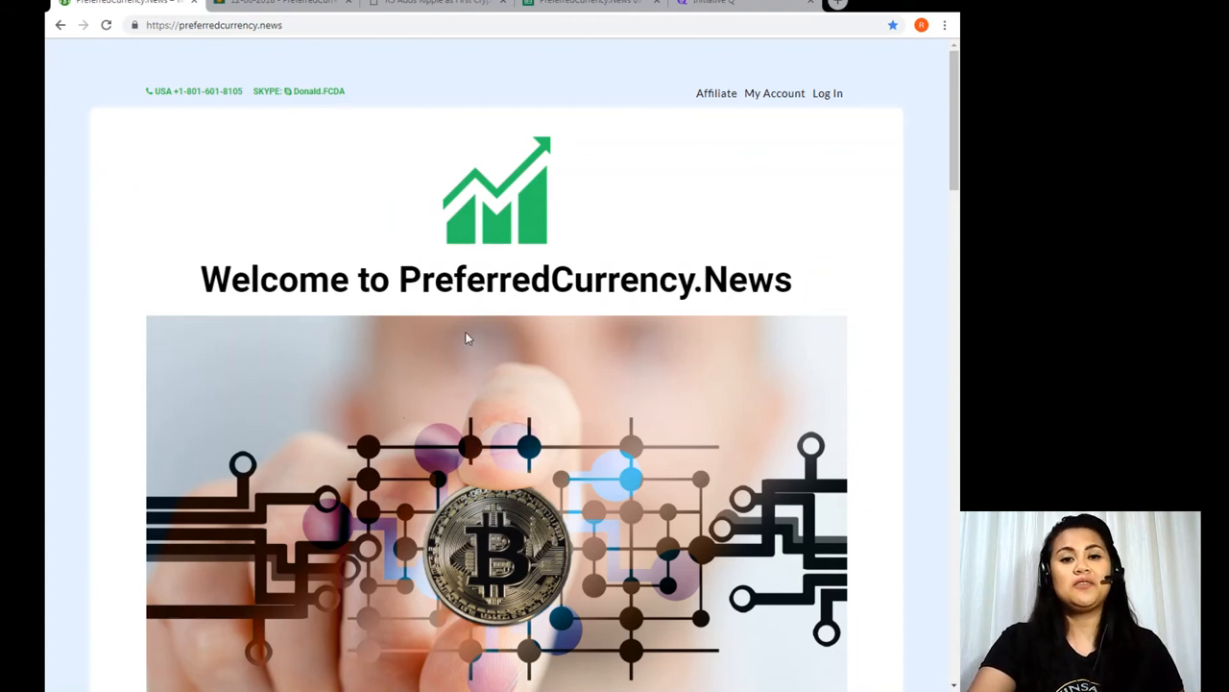
{"action": "scroll", "scroll_direction": "down", "scroll_amount": 3}
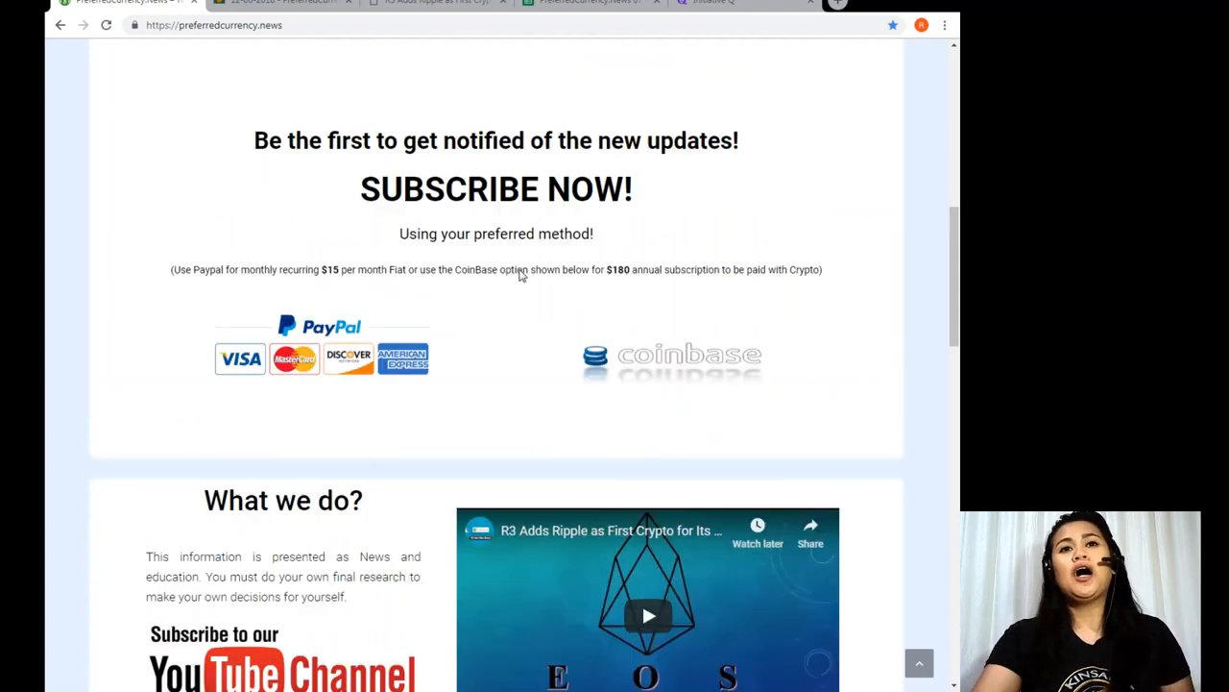
{"action": "scroll", "scroll_direction": "up", "scroll_amount": 3}
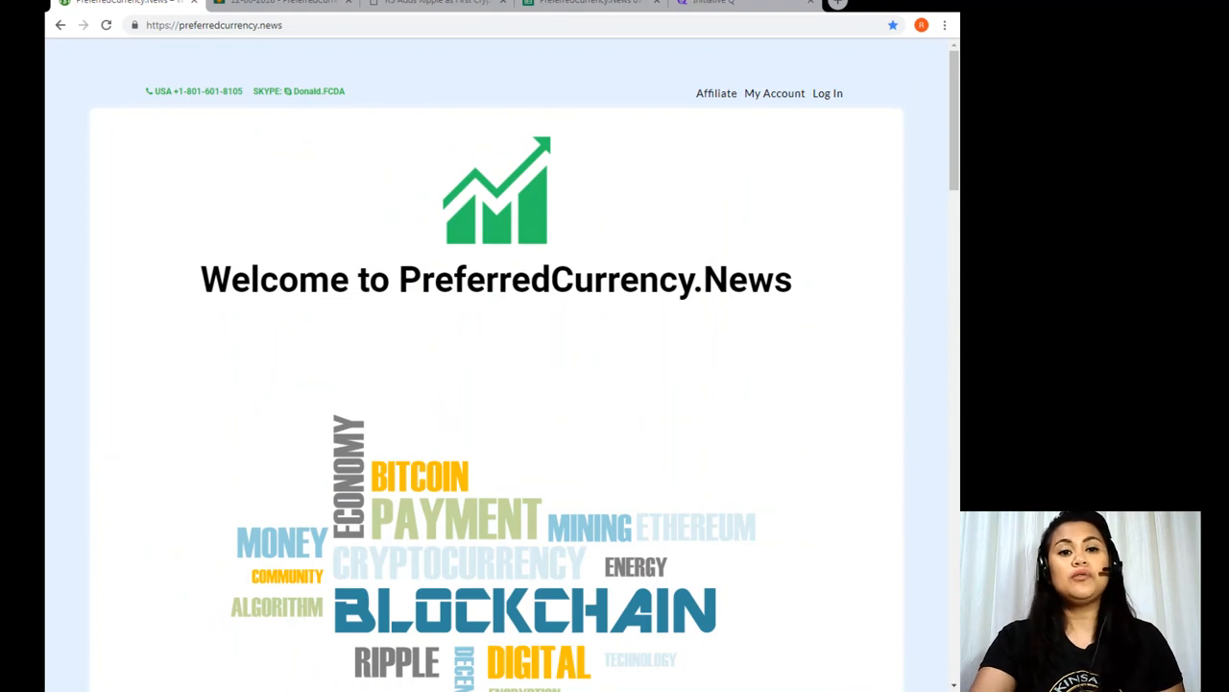